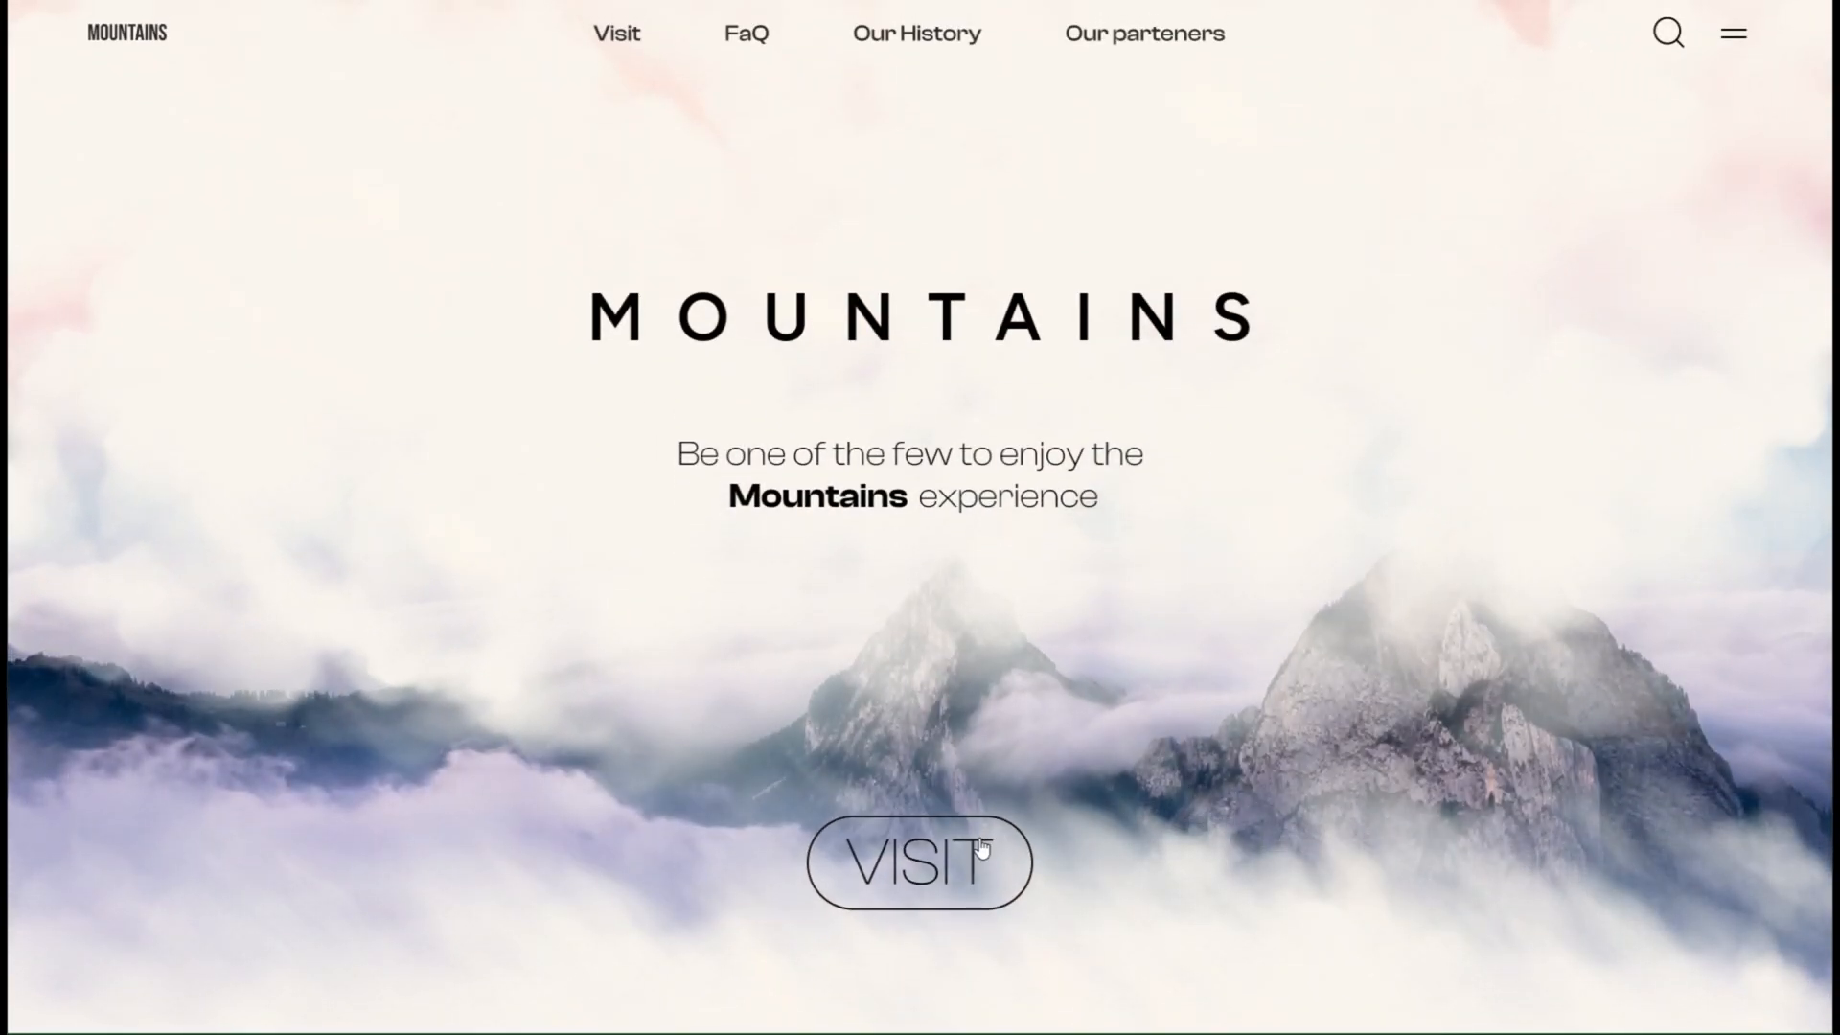
Scroll down to the 'first' frame to arrange the mountain and cloud images in it
scroll(down, 3)
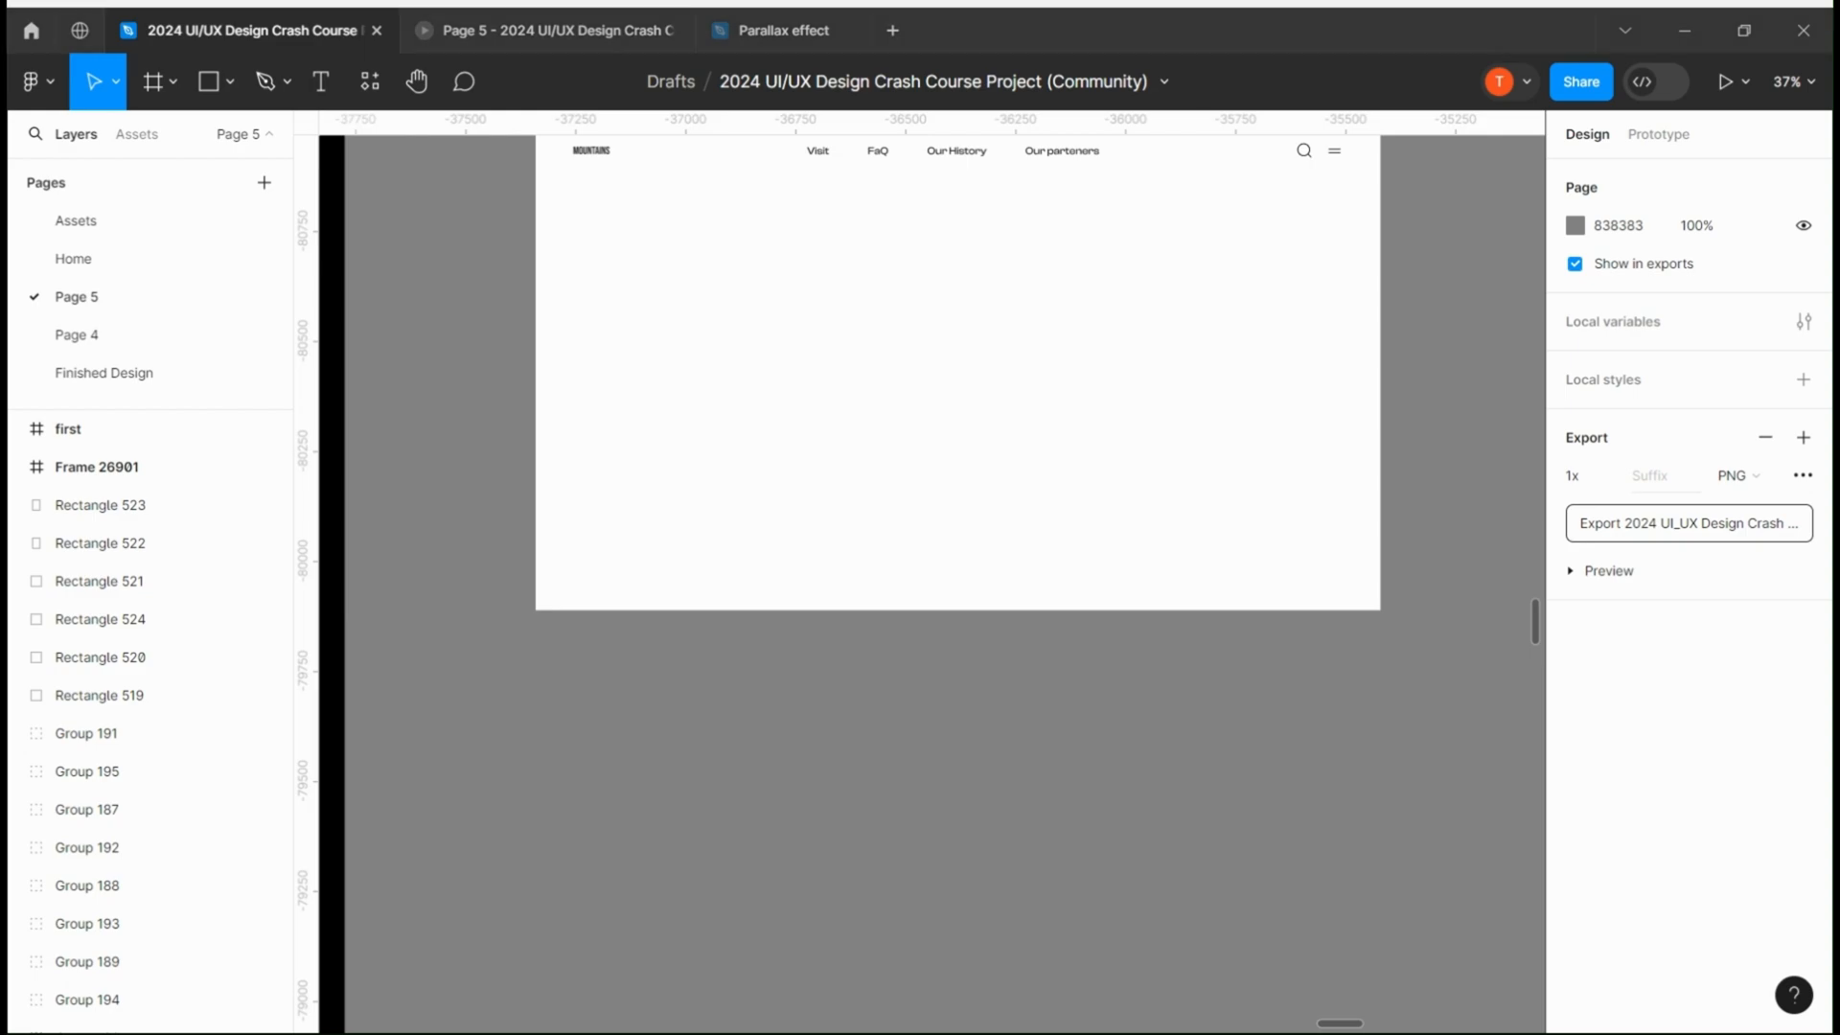
scroll(down, 3)
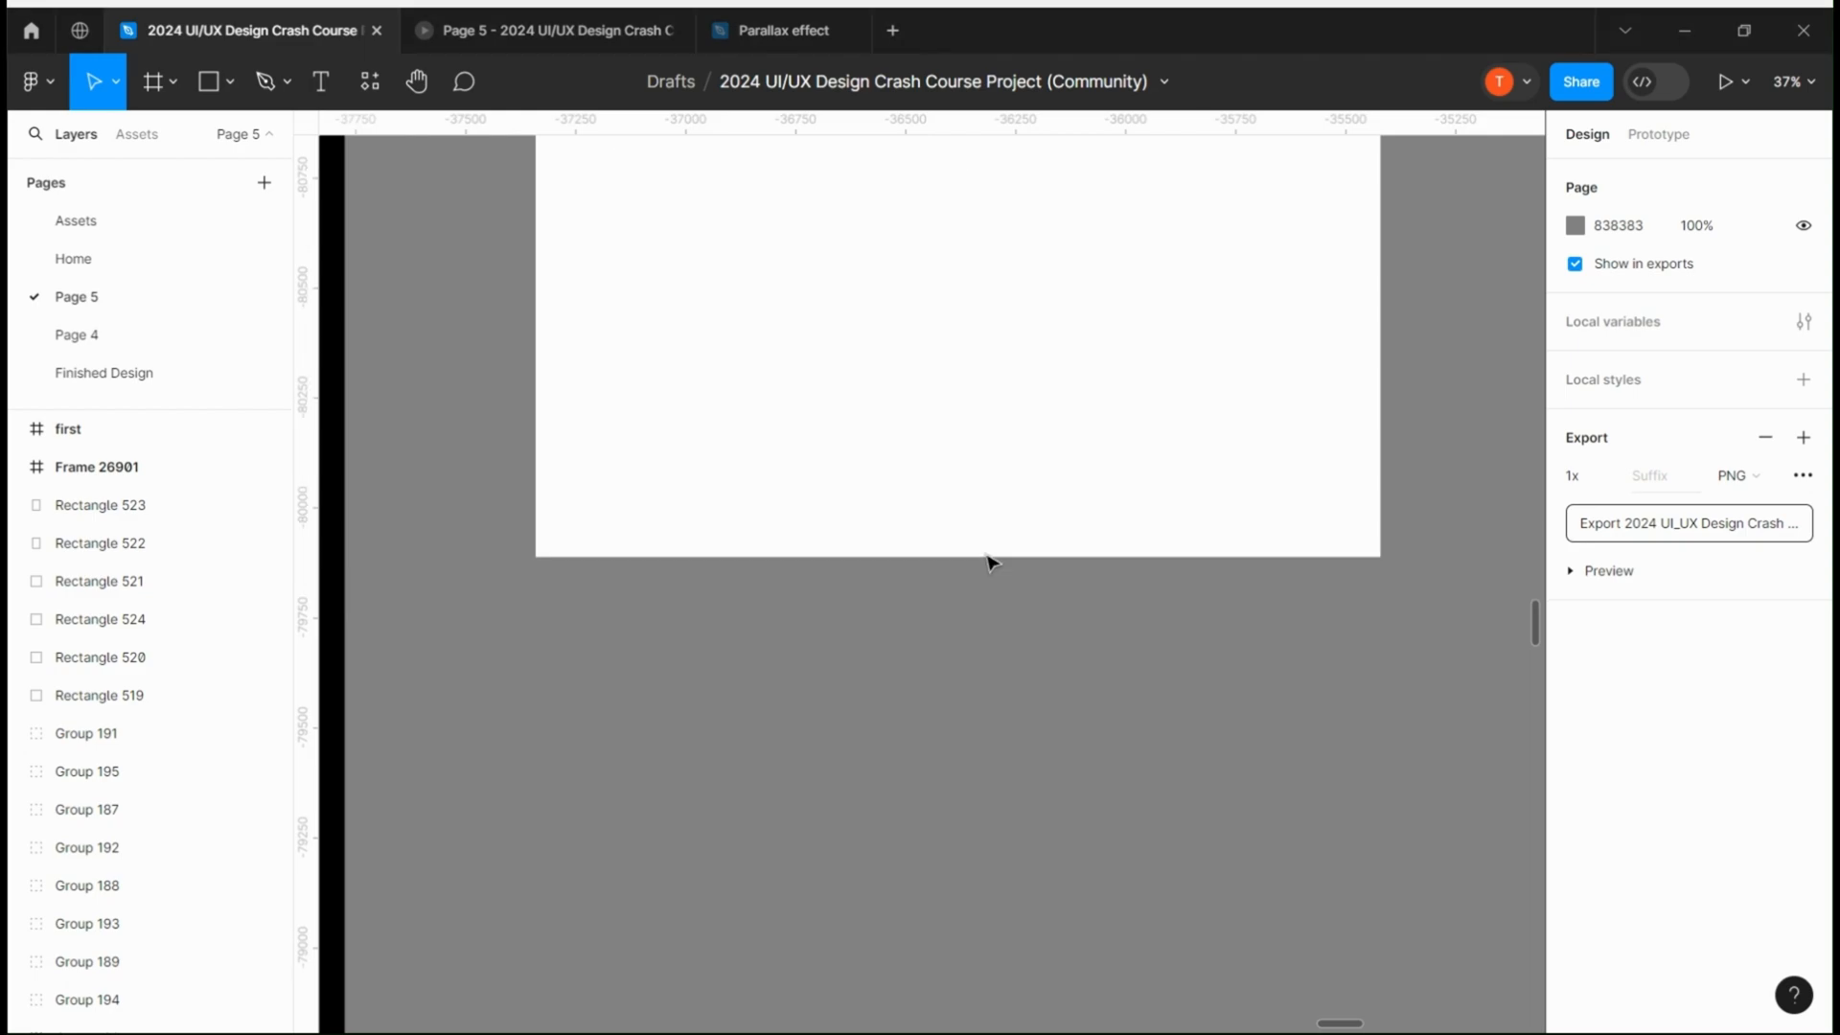
scroll(down, 3)
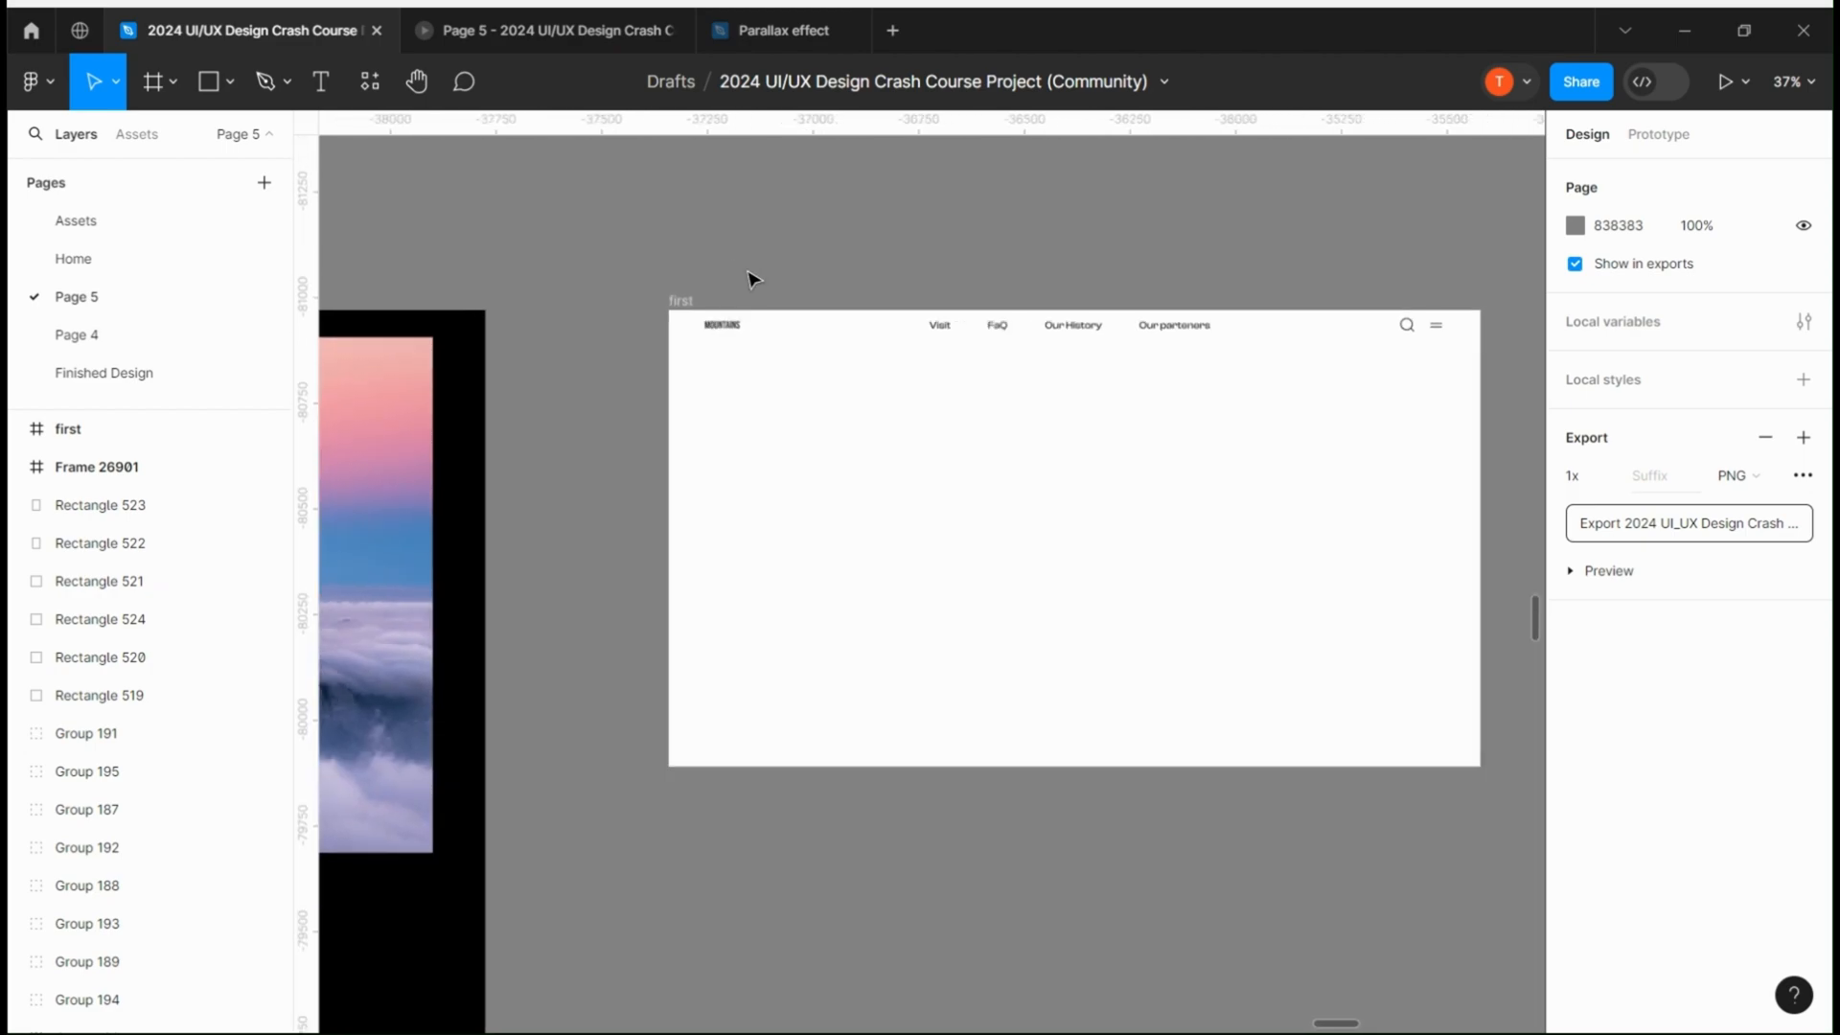
scroll(down, 3)
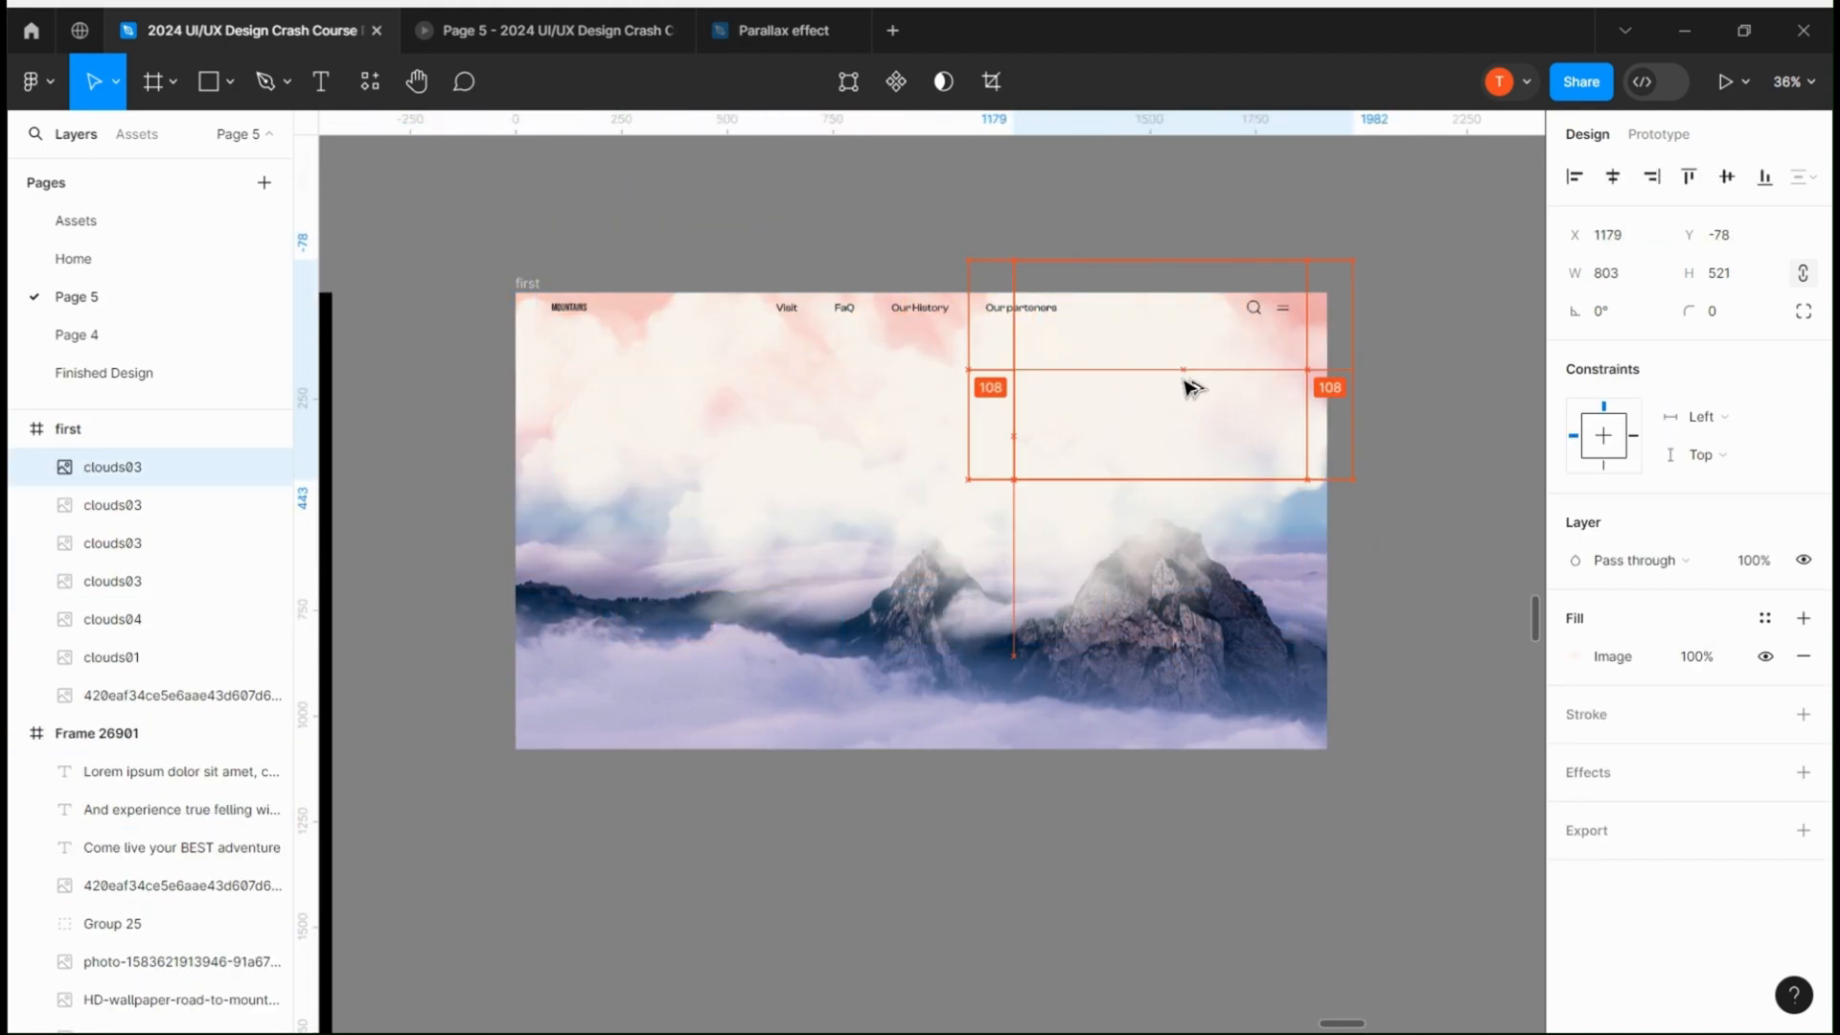
Reposition the cloud image within the first frame beneath the heading area
drag(1159, 374, 772, 411)
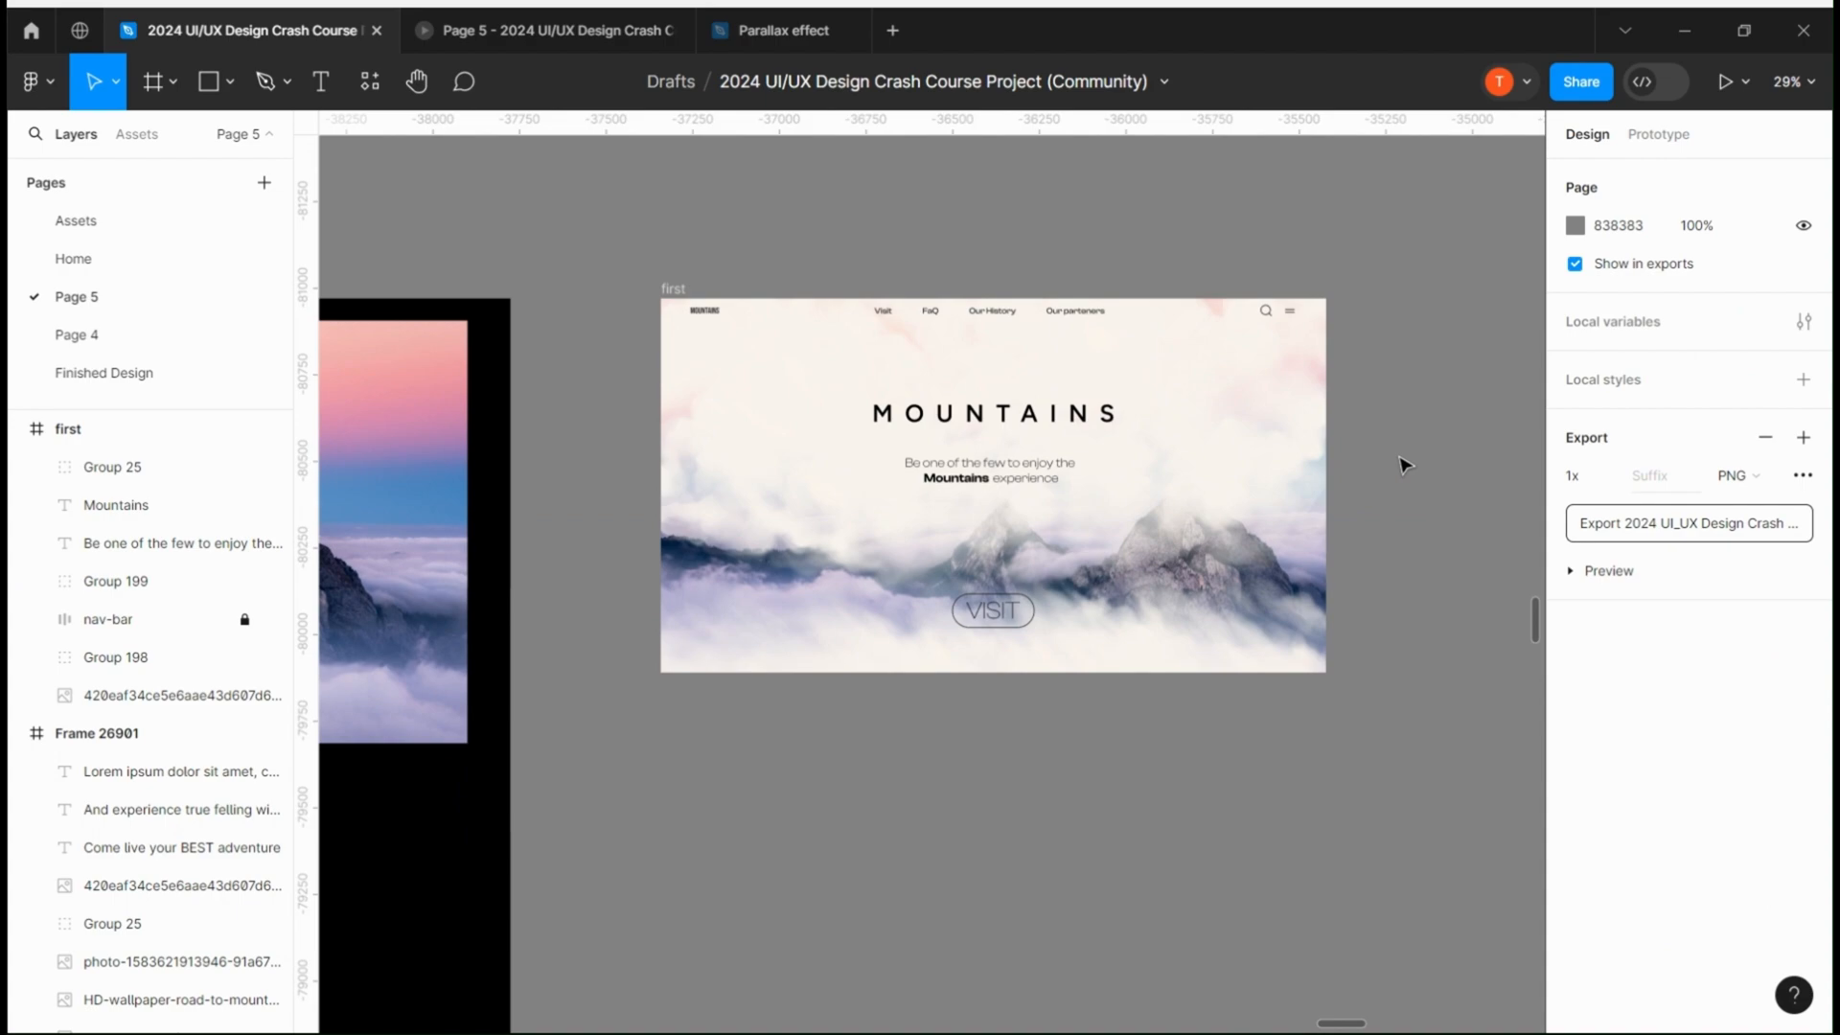
click(115, 657)
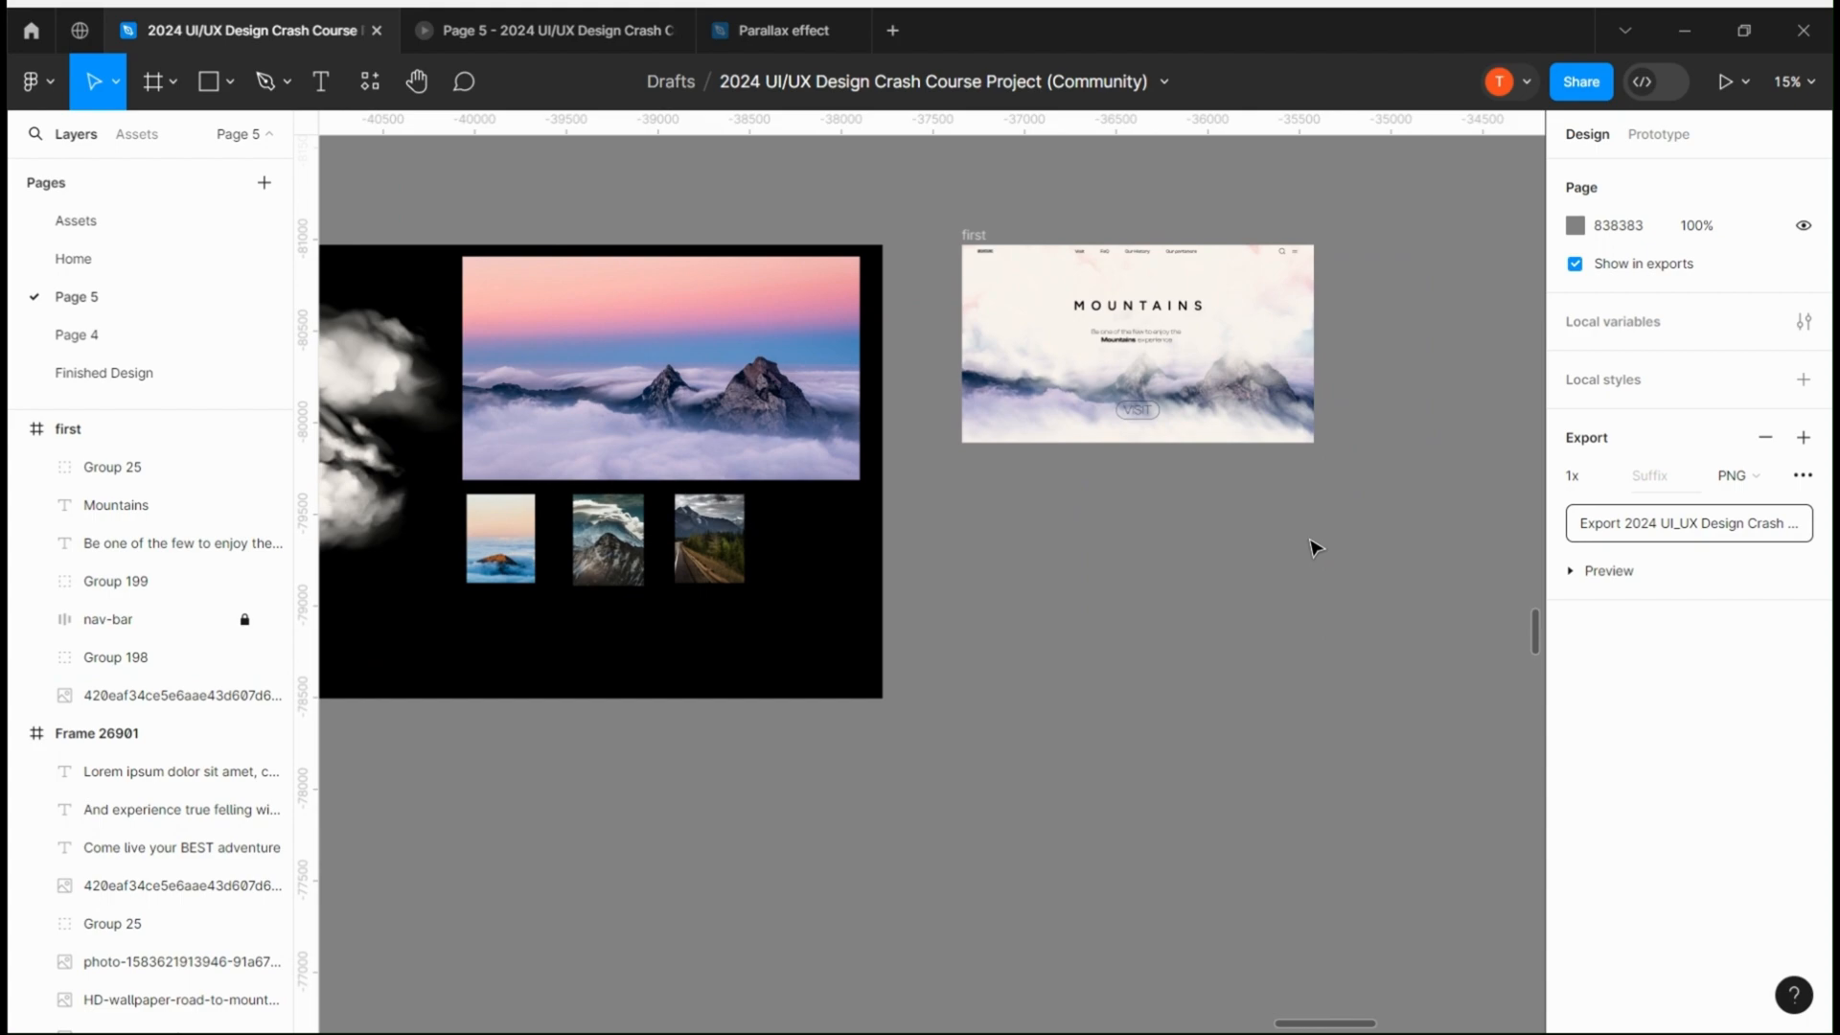
click(115, 657)
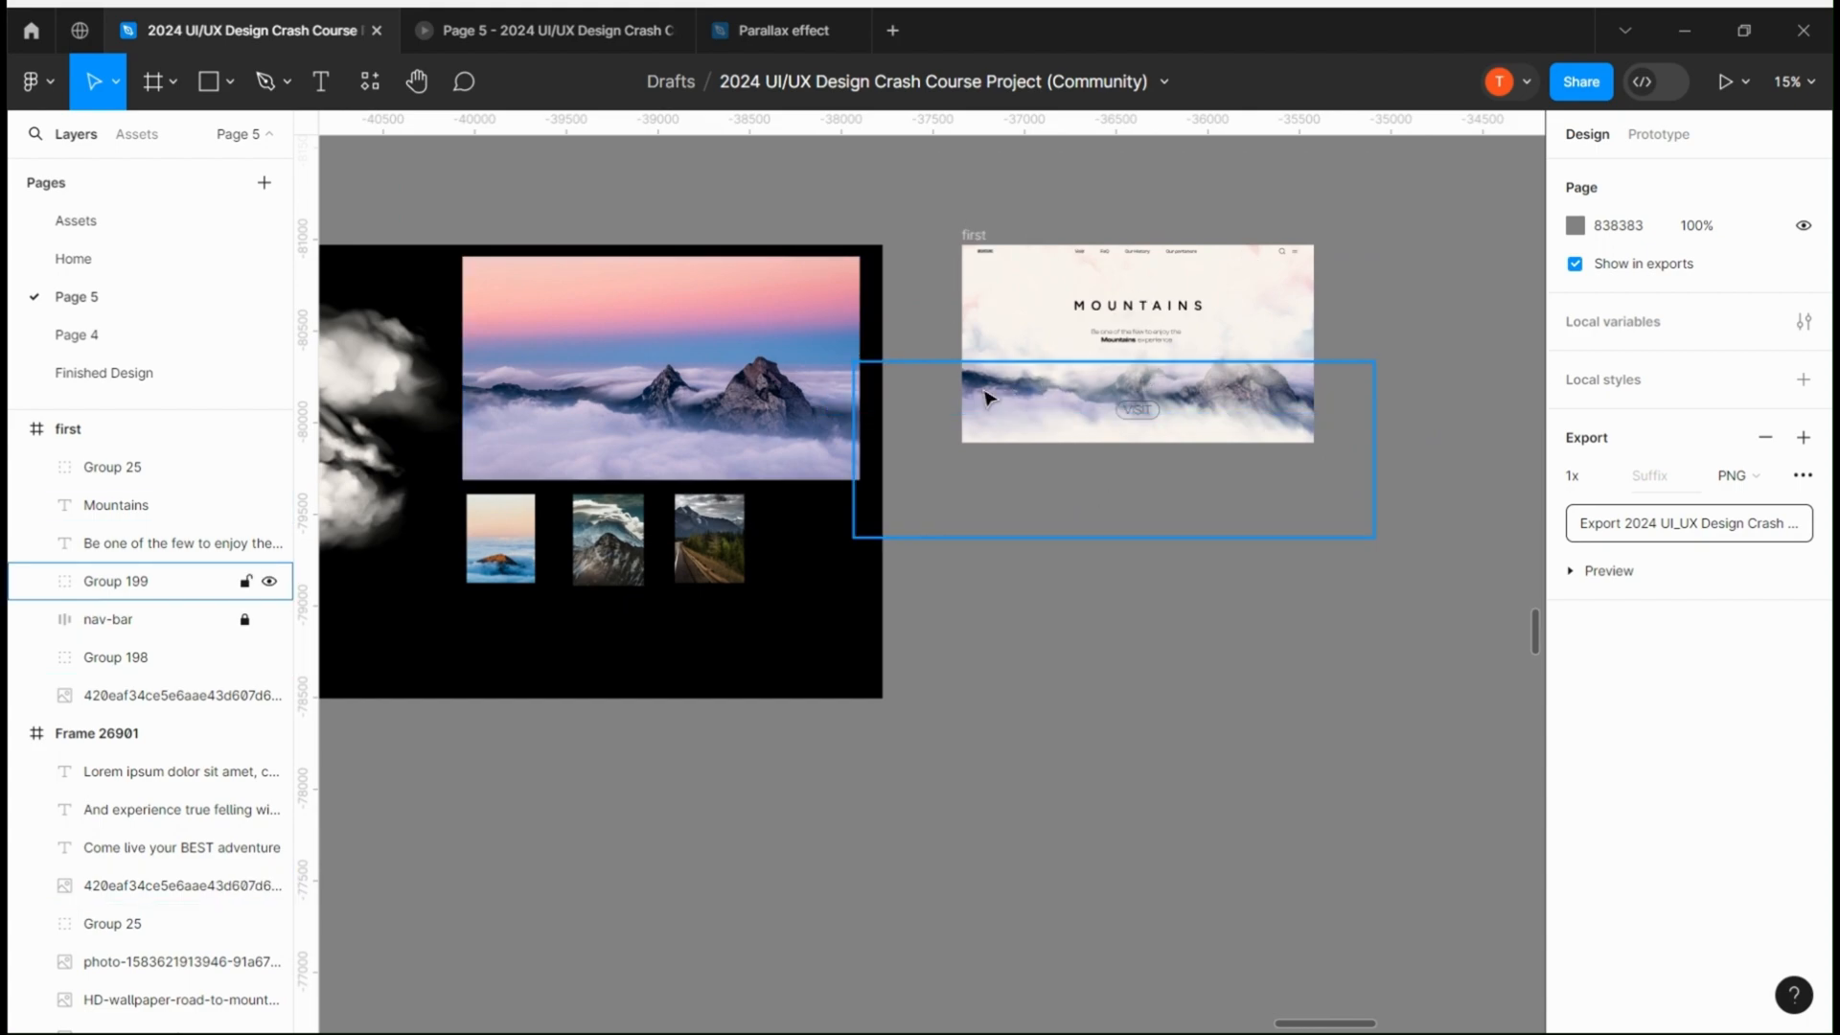
mouse_move(1047, 414)
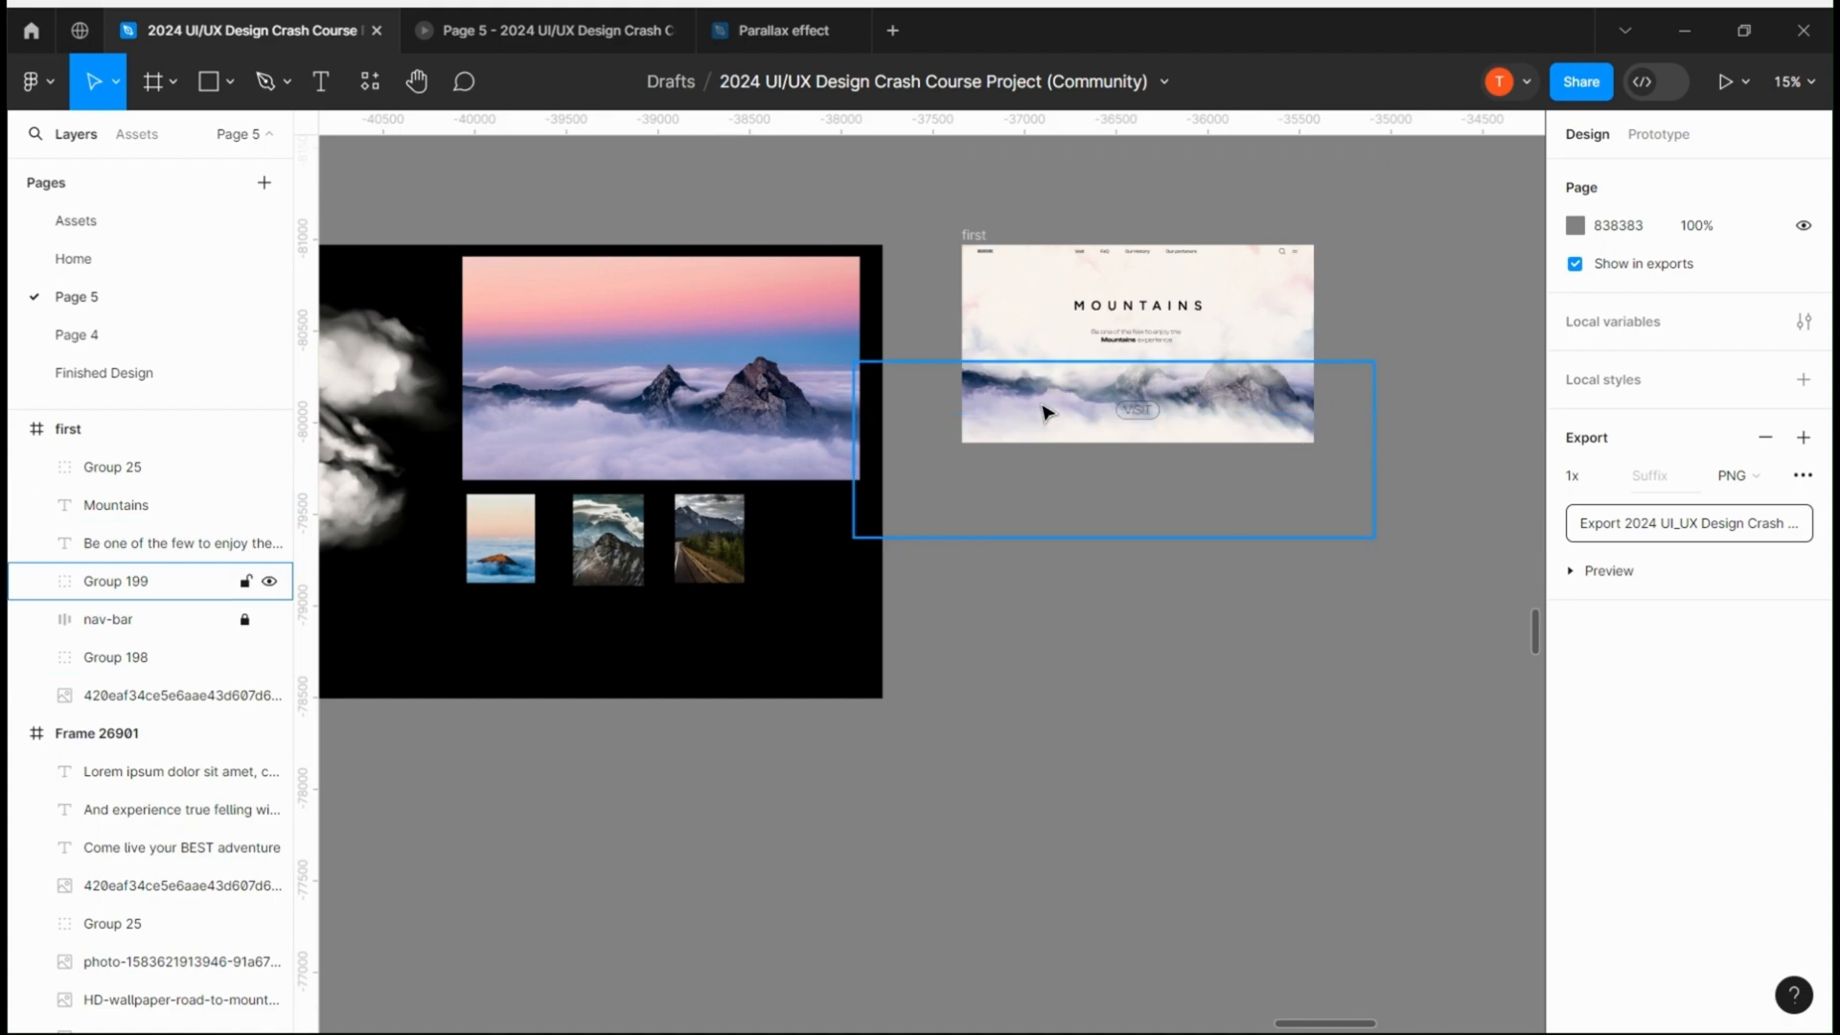
click(1658, 134)
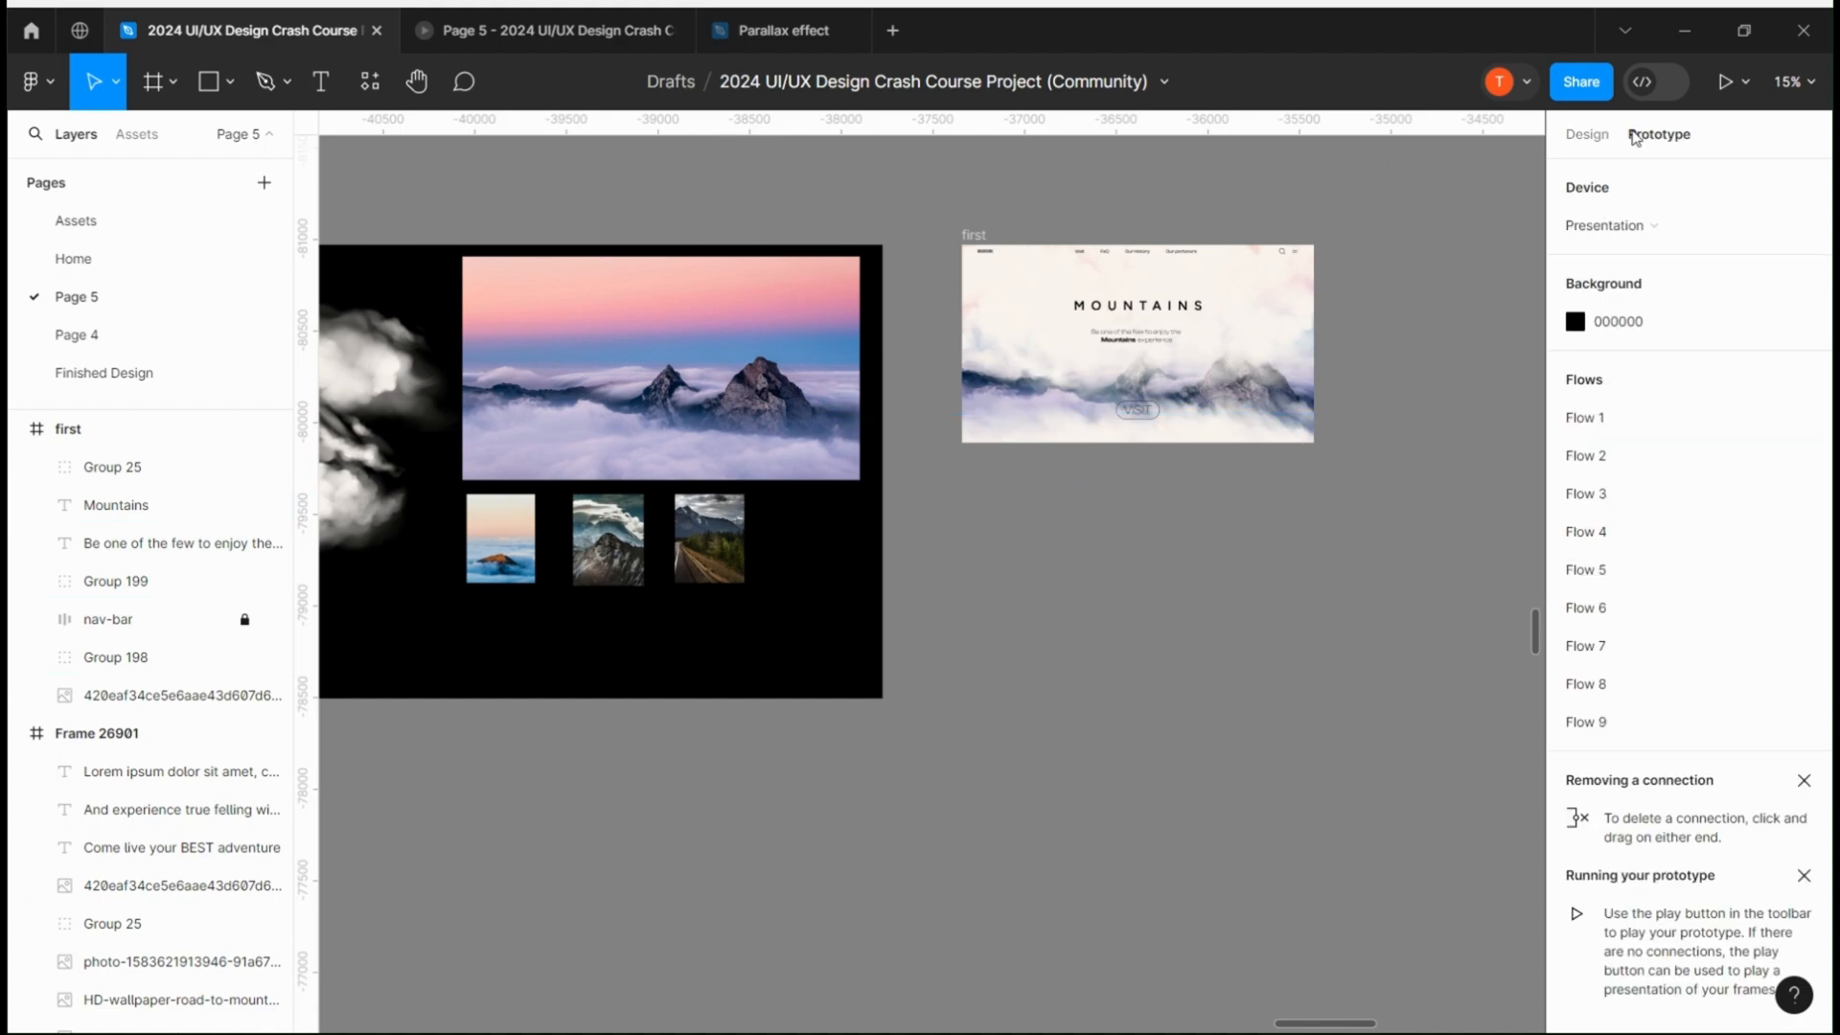
click(1587, 134)
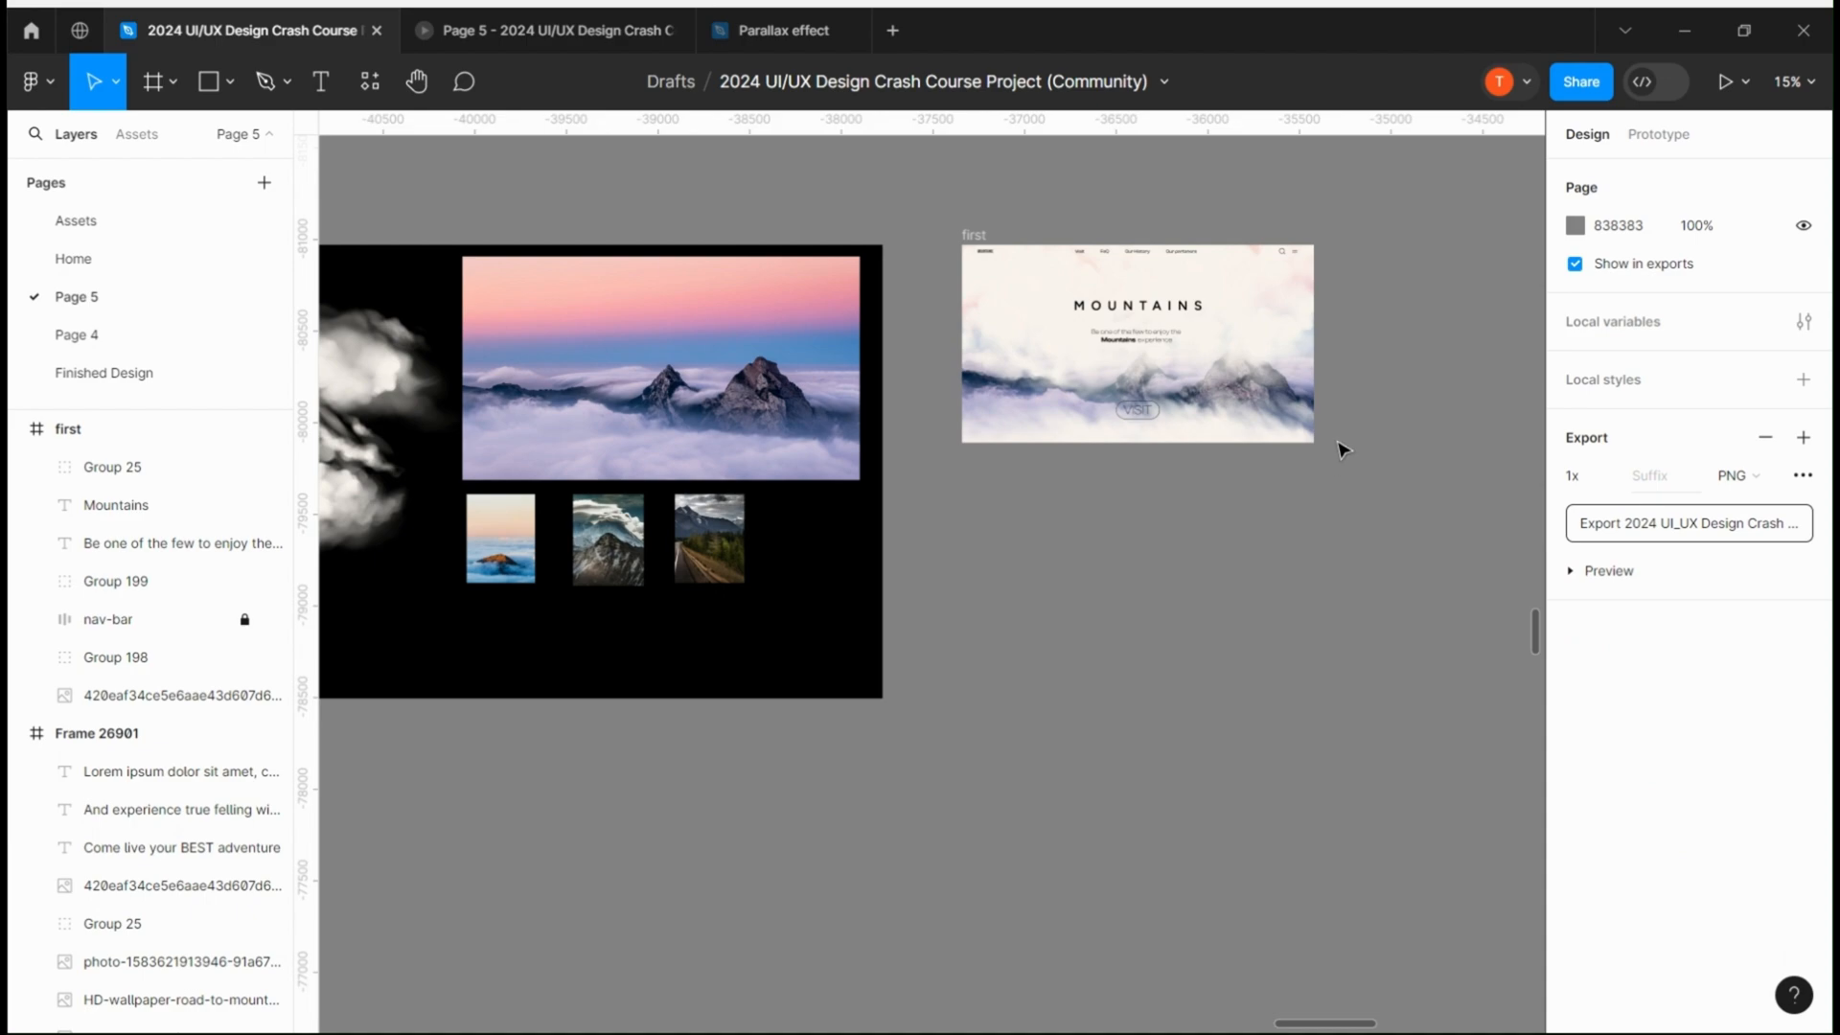
Add a Presentation Slide 16:9 frame below 'first' and give it a blue fill
click(149, 81)
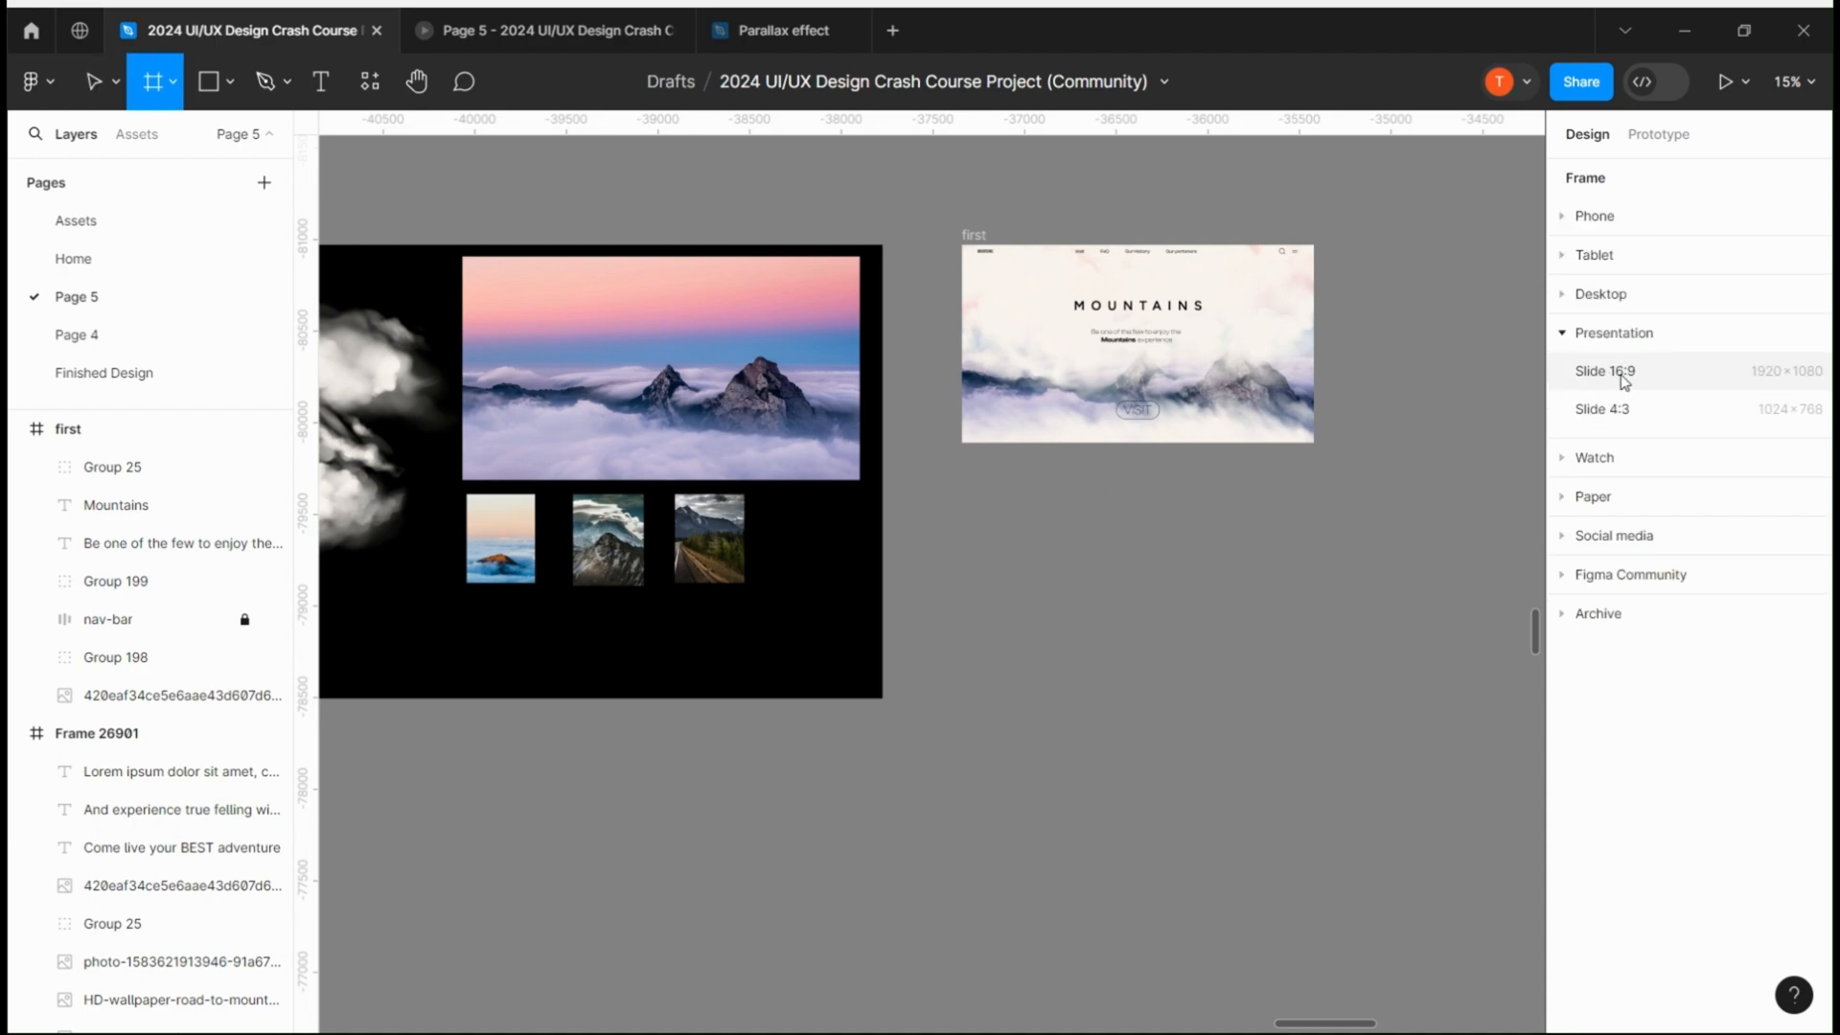
click(1604, 371)
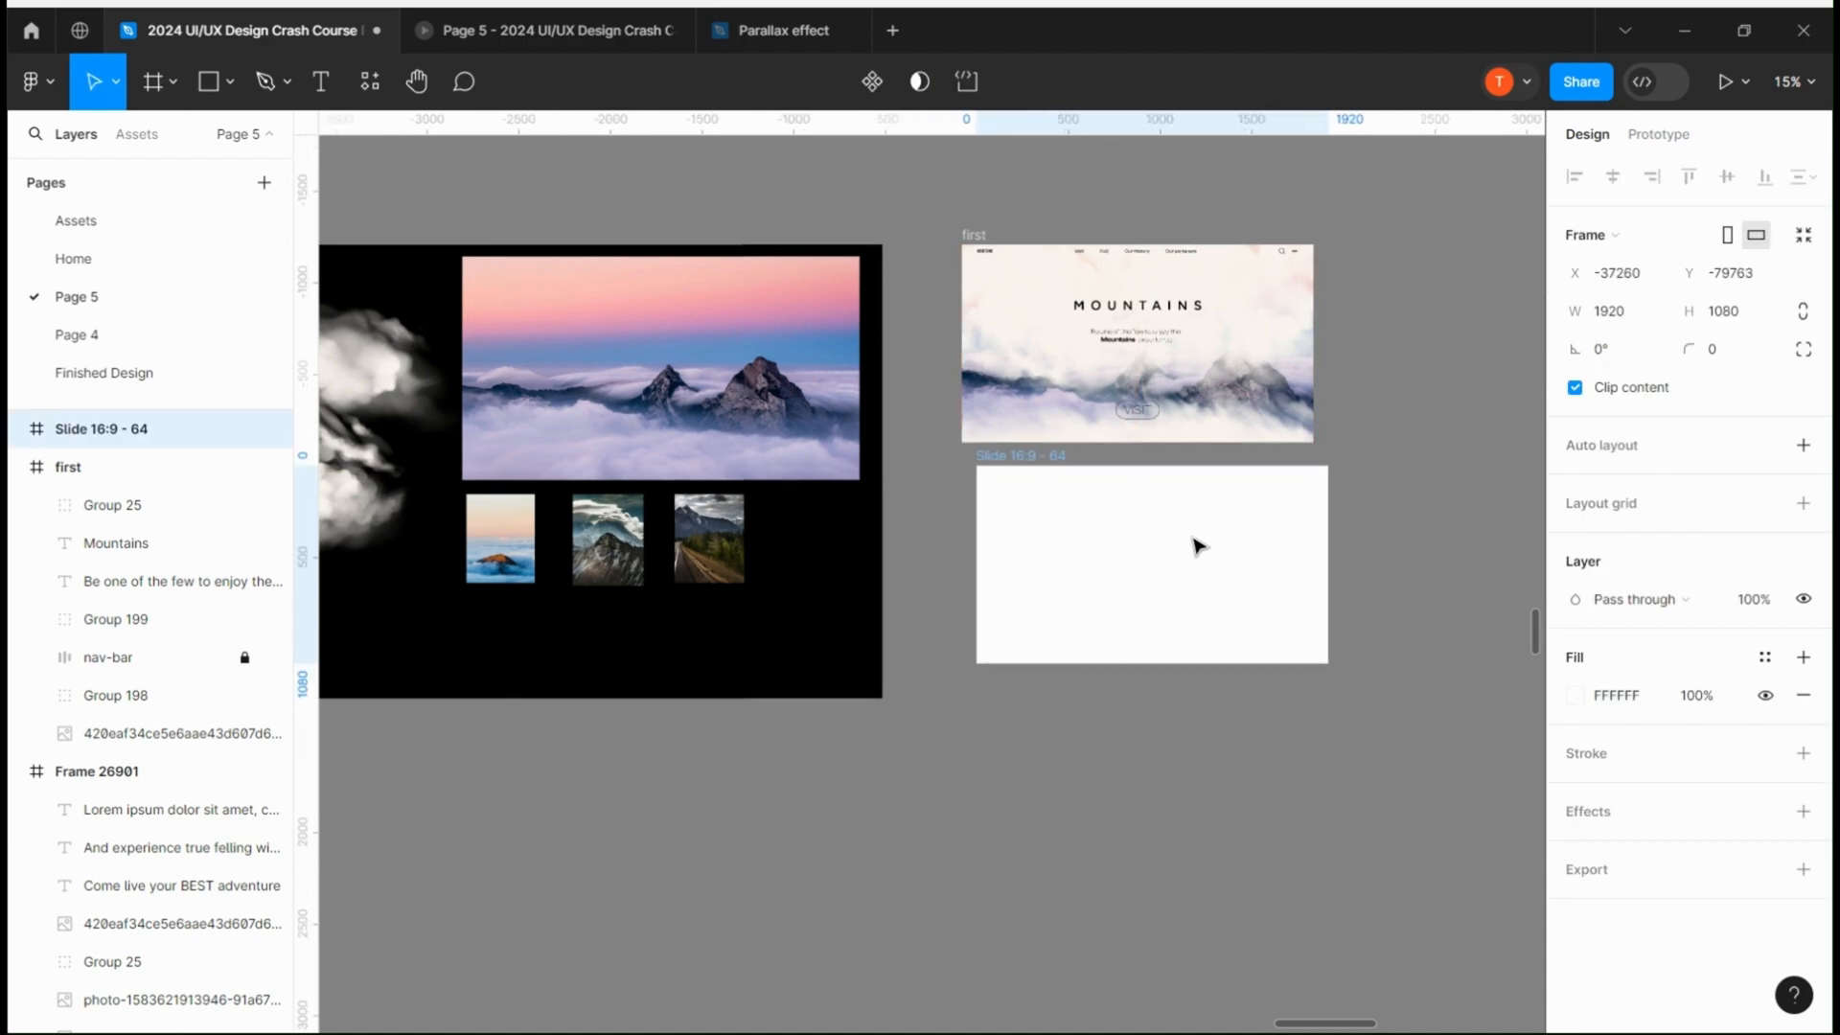
click(1150, 565)
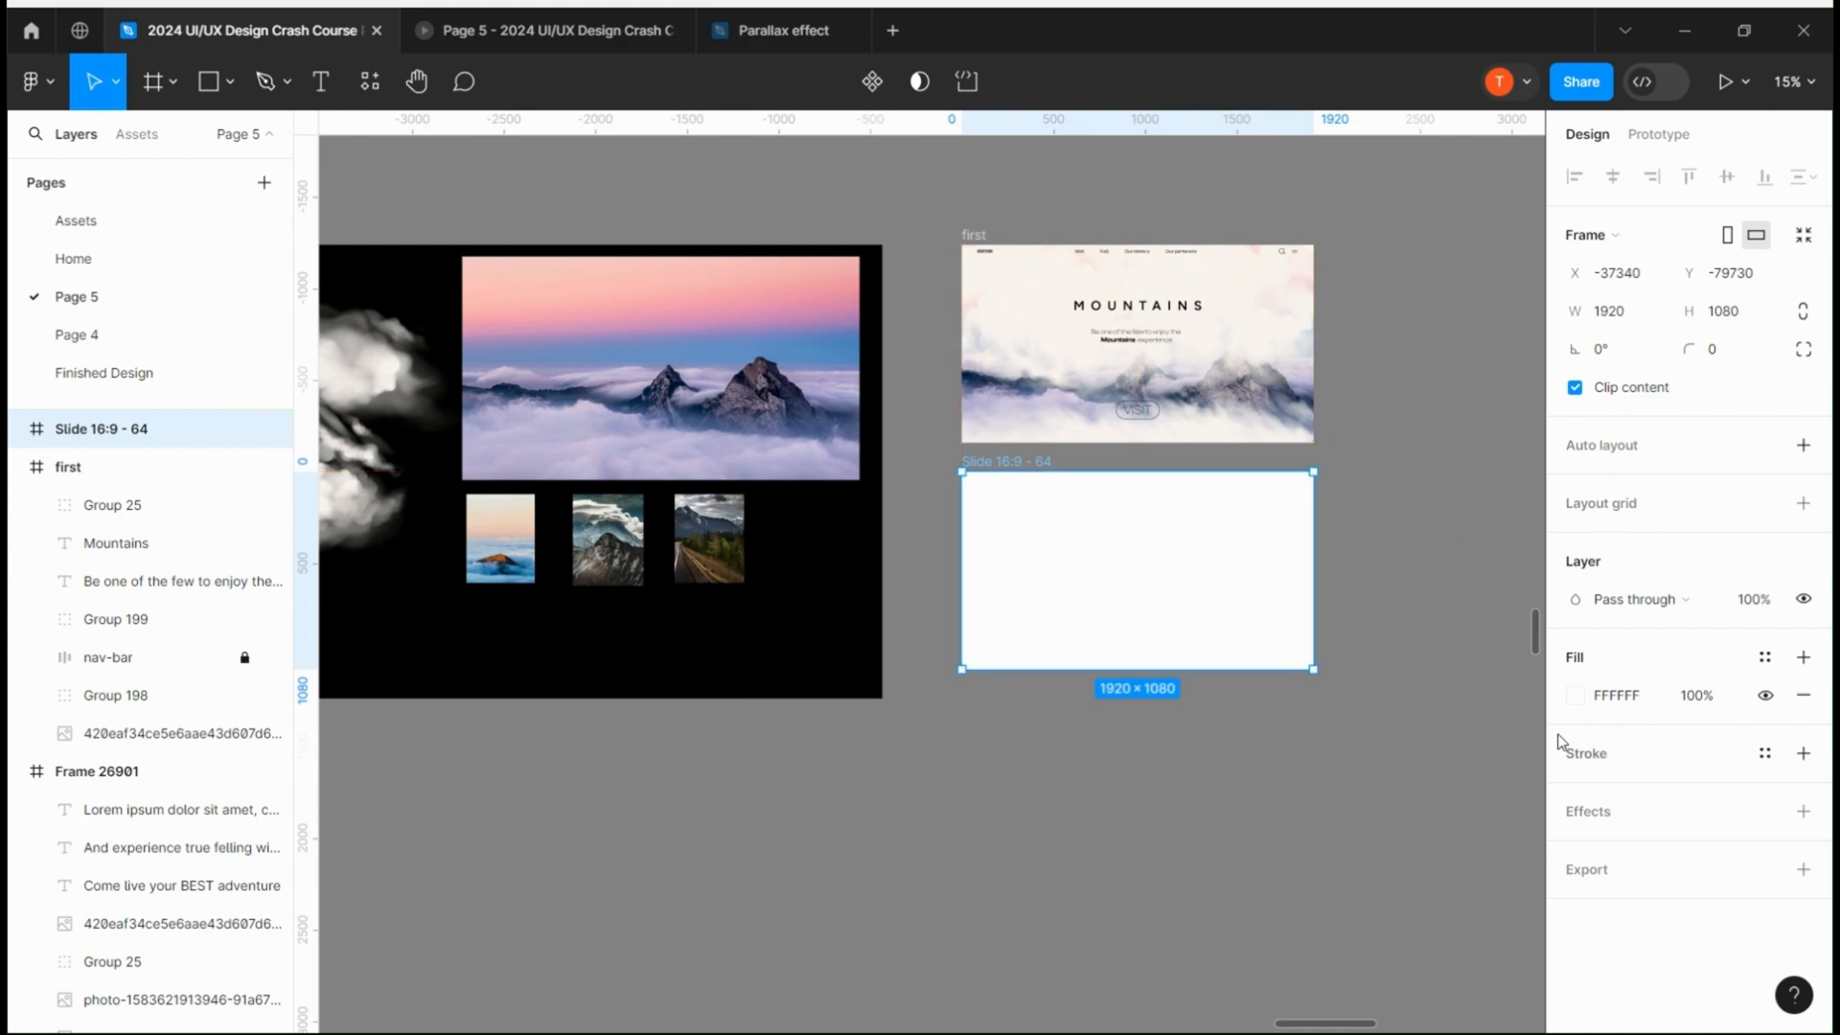
click(1575, 696)
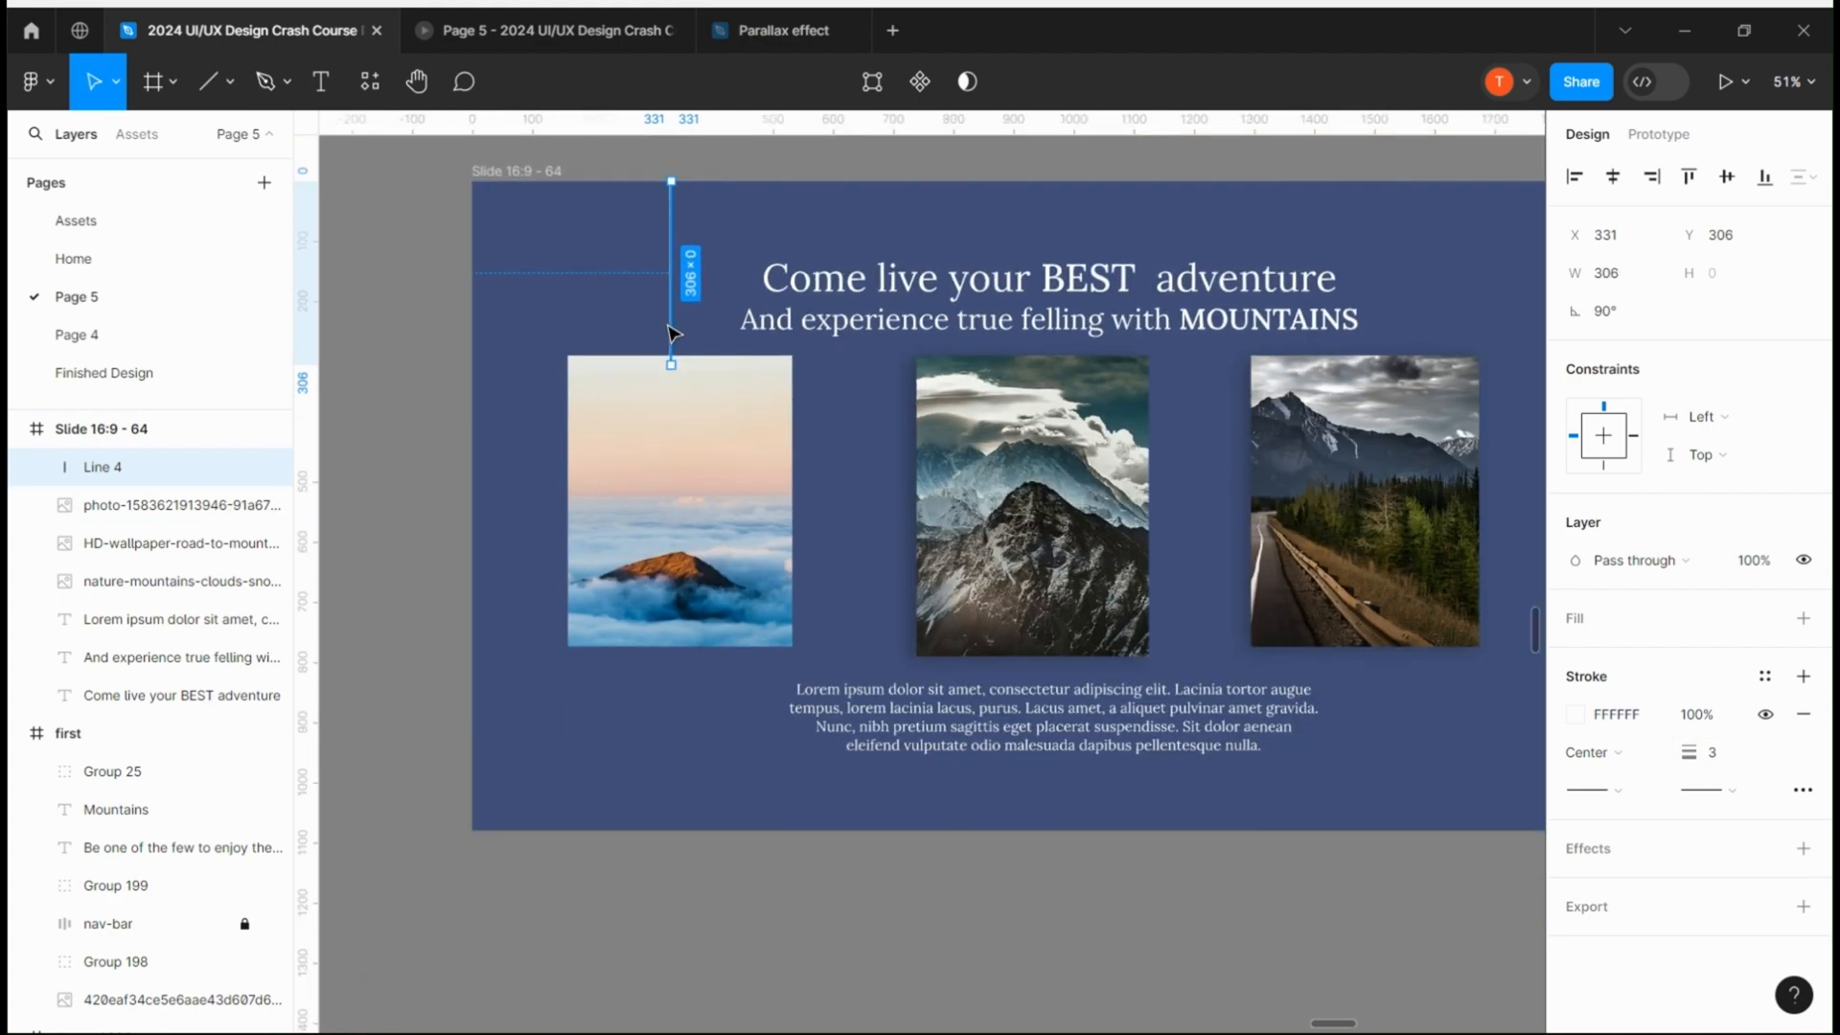
Draw a vertical divider line in the blue section
drag(670, 364, 671, 822)
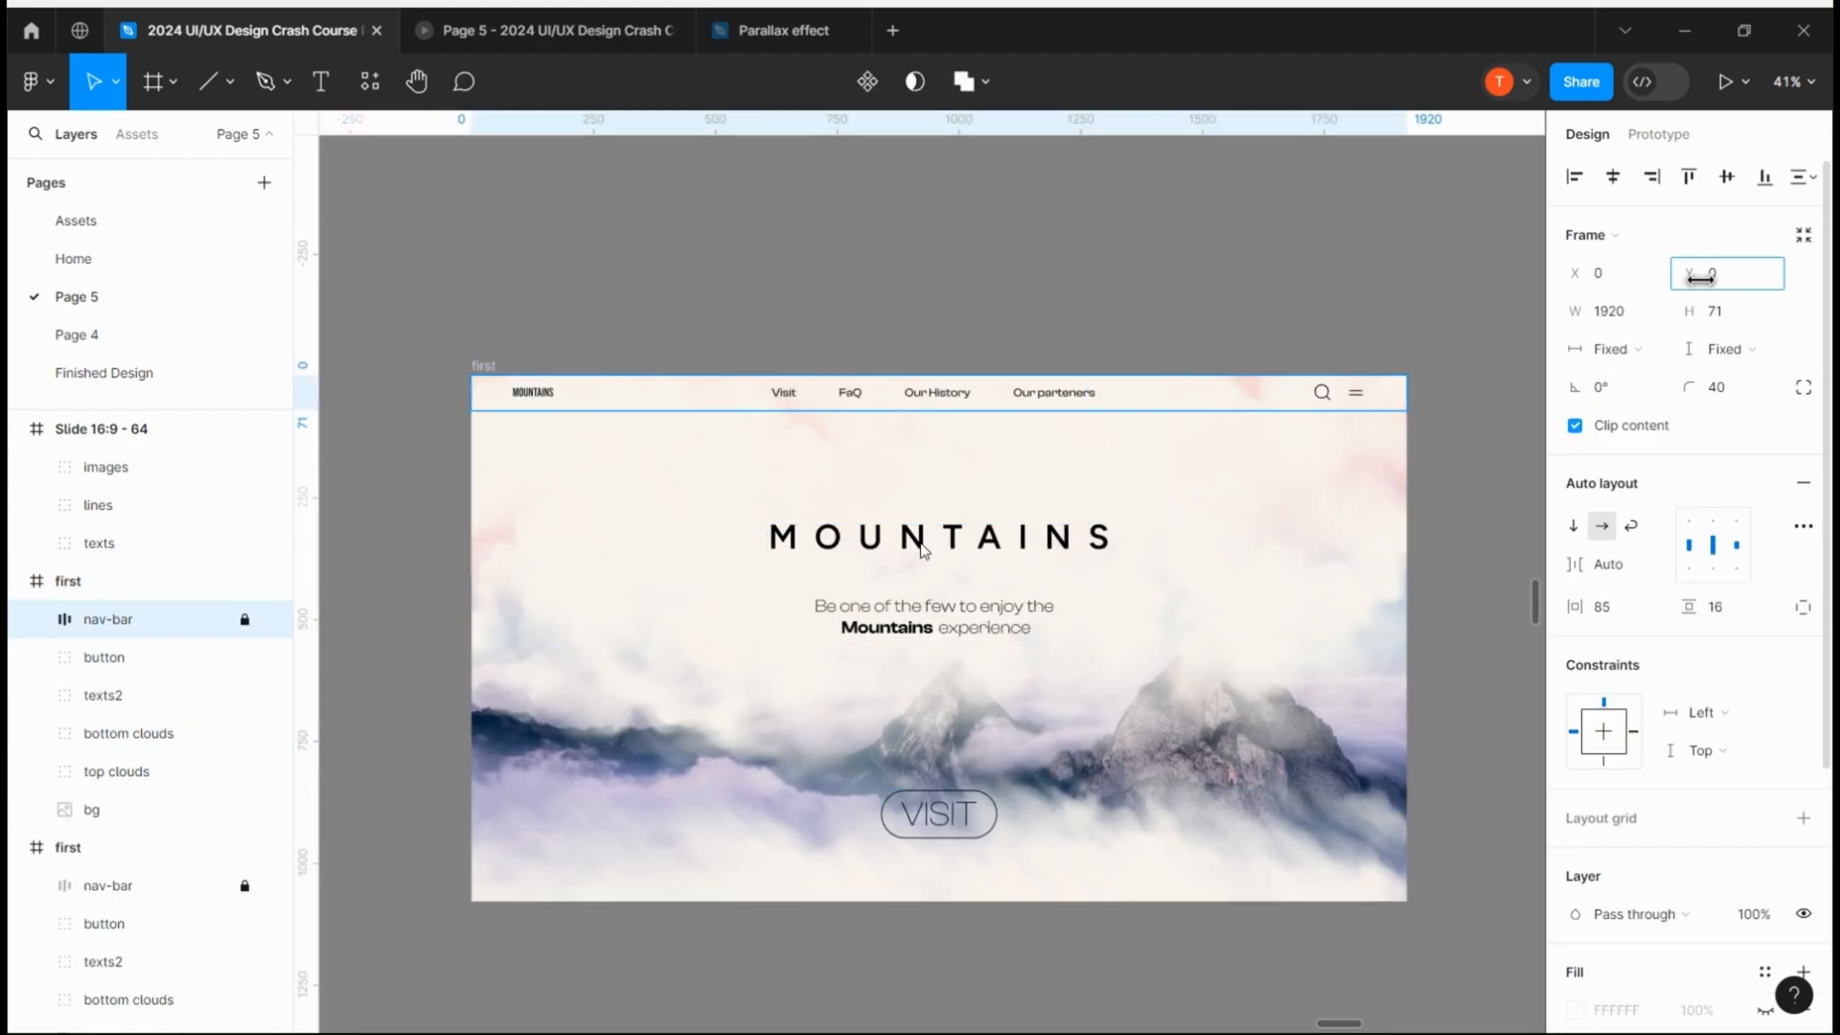
Move the heading and tagline group lower and set its opacity to 0
click(939, 547)
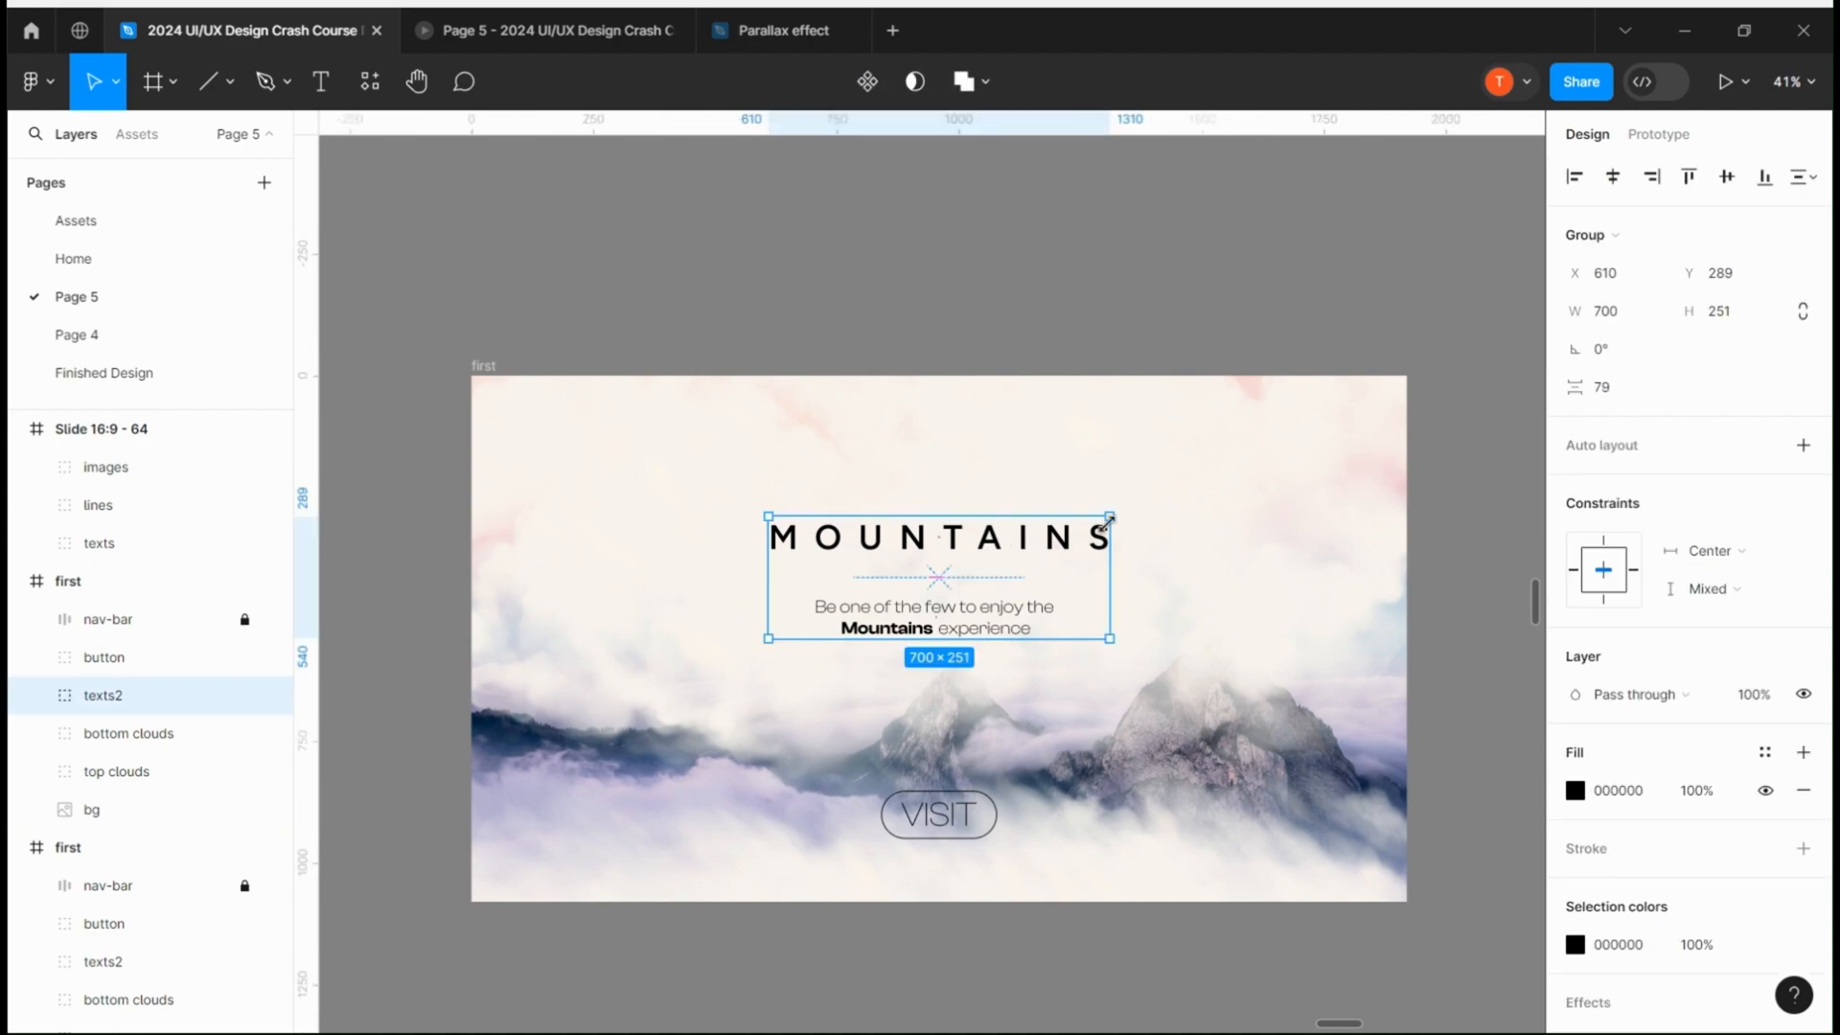
click(1729, 272)
text(774)
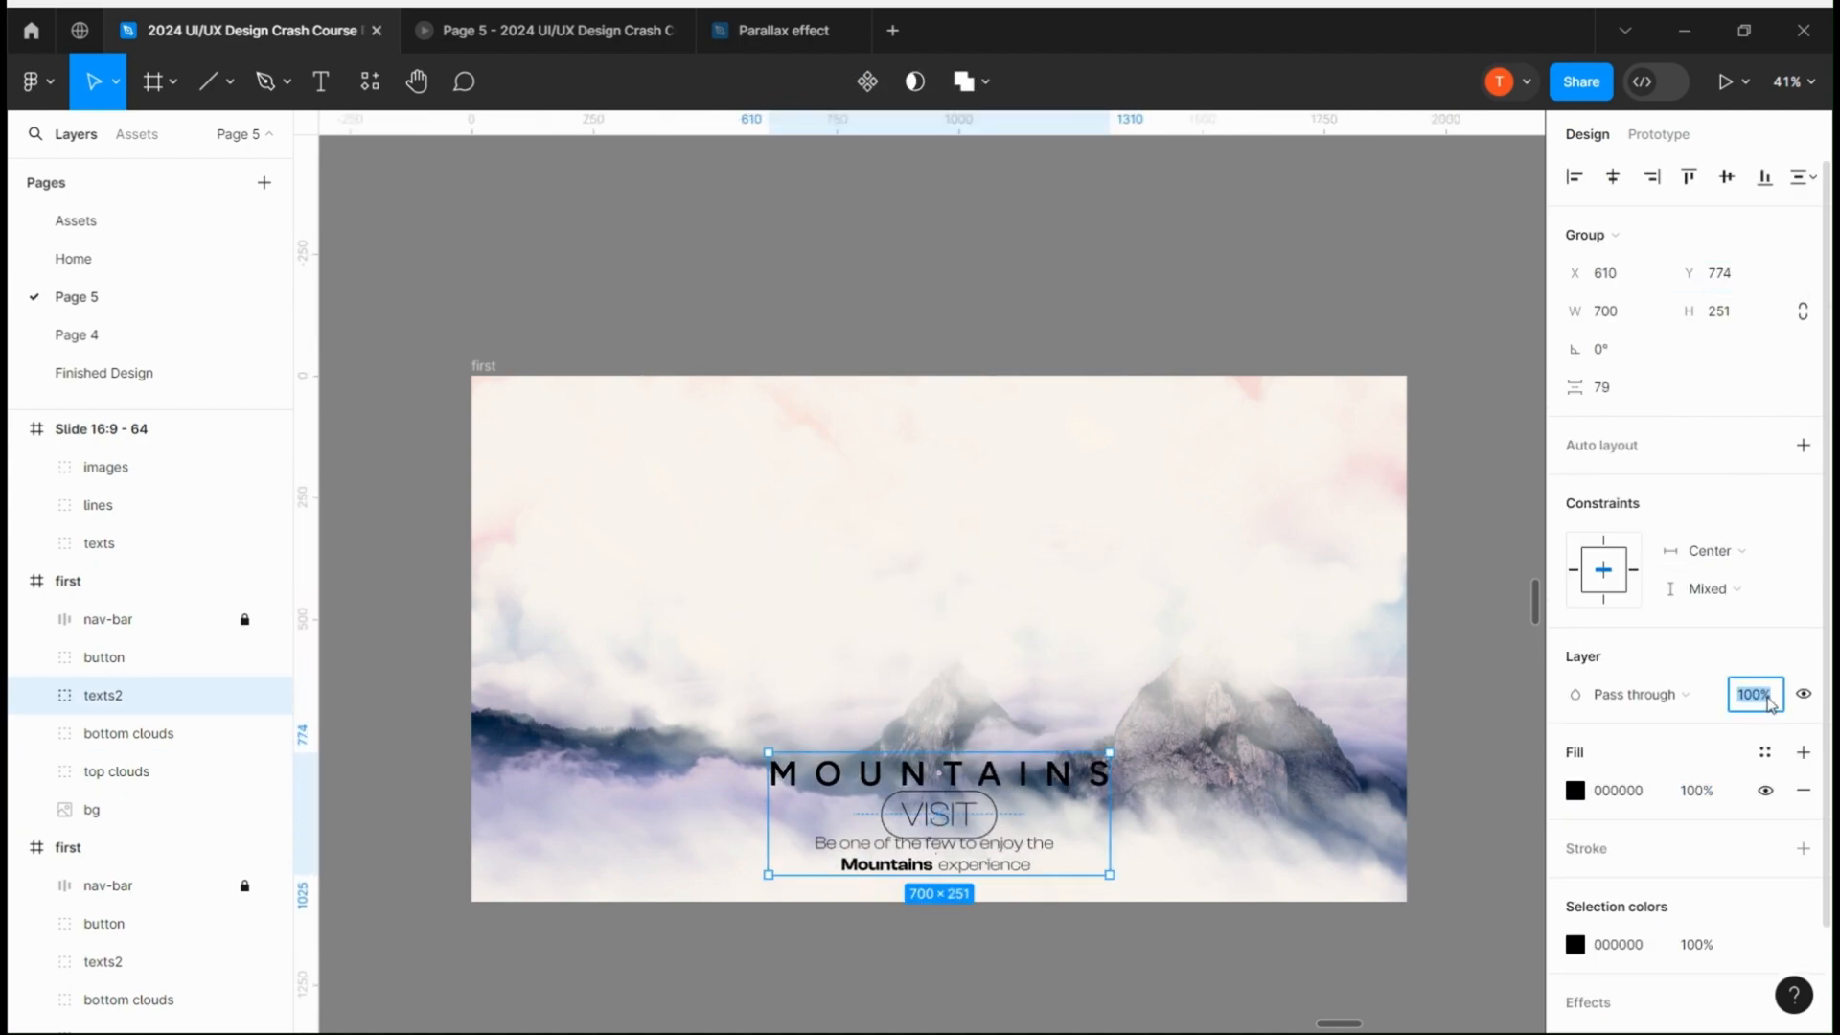
click(104, 657)
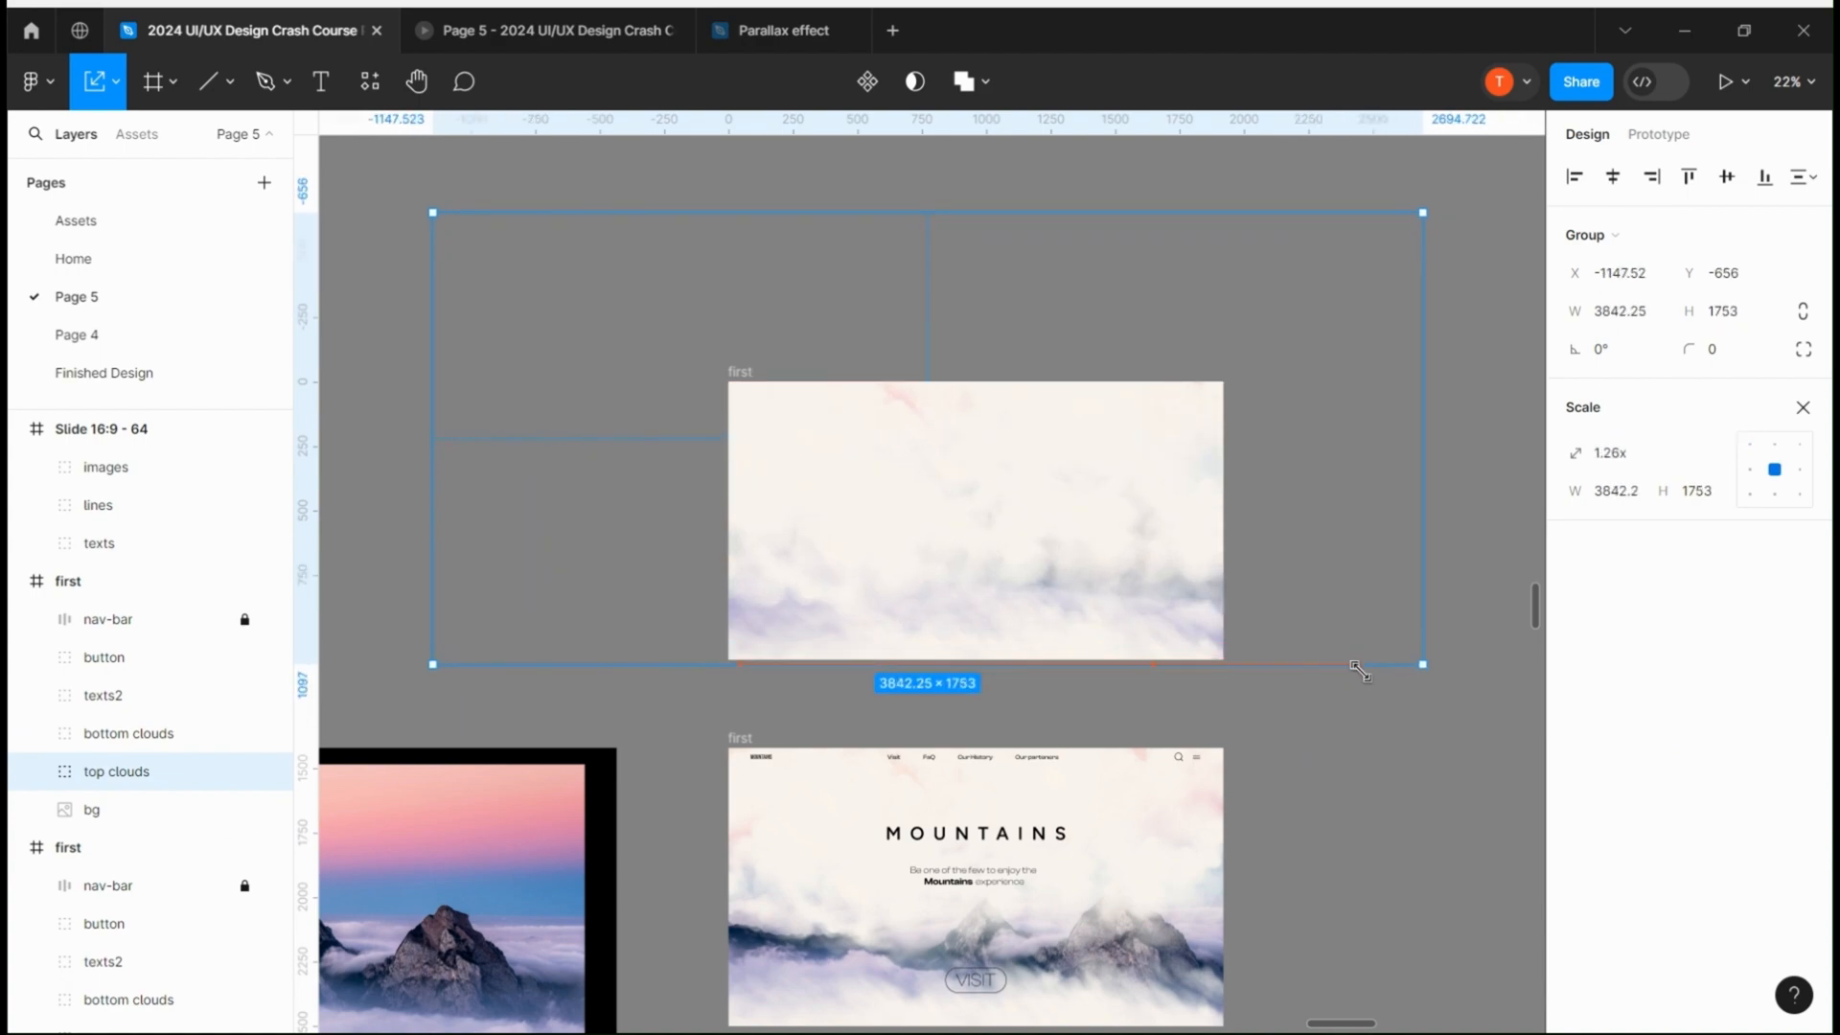
Confirm the enlarged top clouds and bring up the Prototype settings
click(1658, 134)
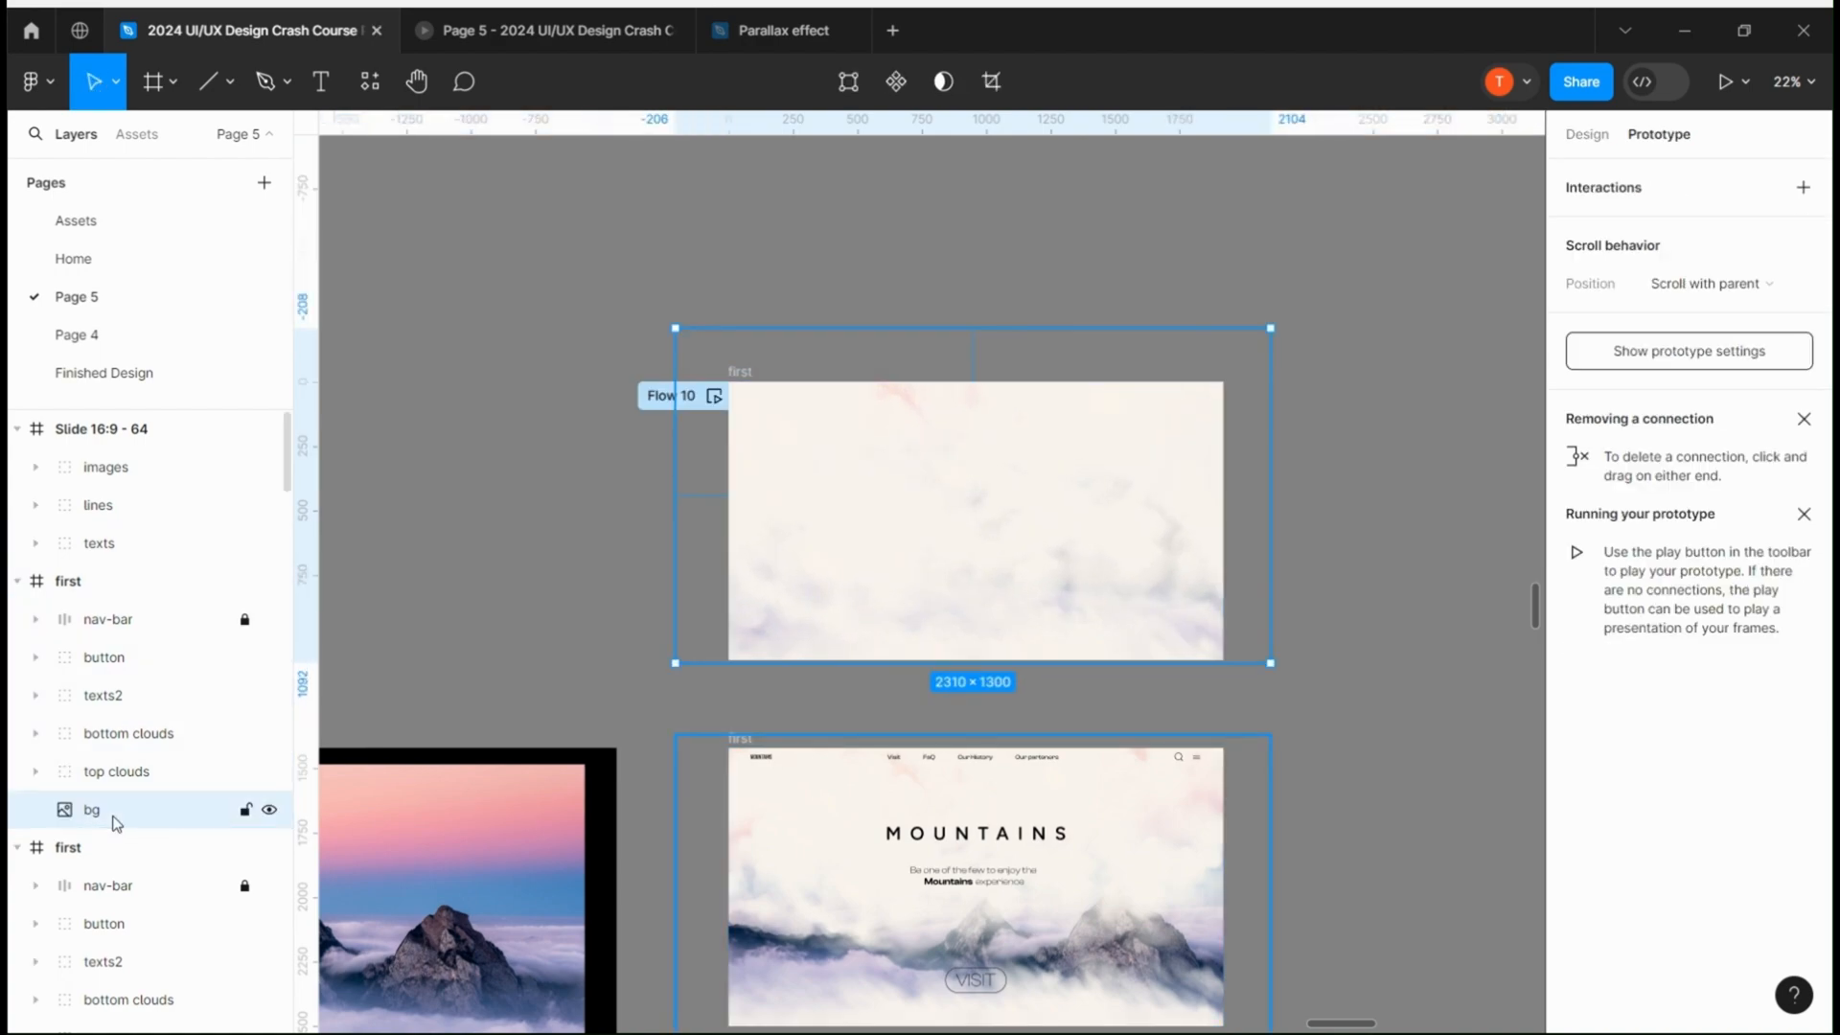
click(1587, 134)
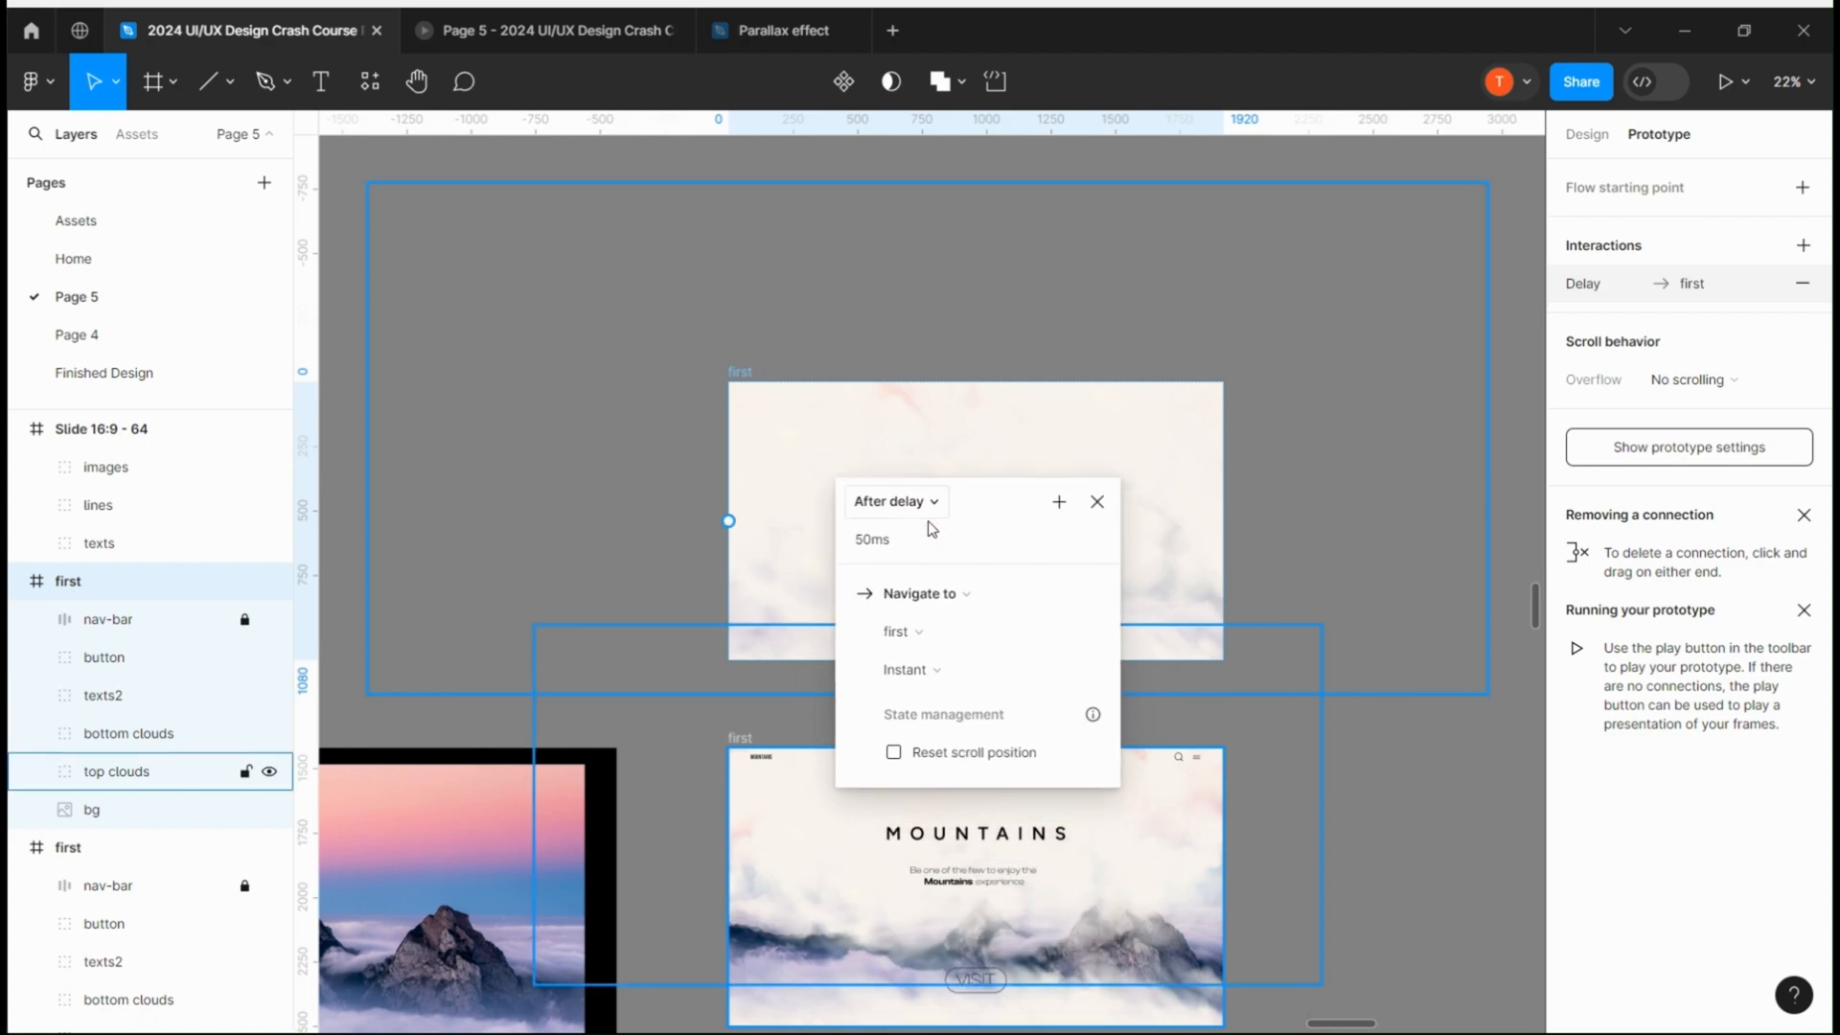
Set an After delay 50ms trigger navigating instantly to 'first', and mark the frame as flow starting point
click(912, 671)
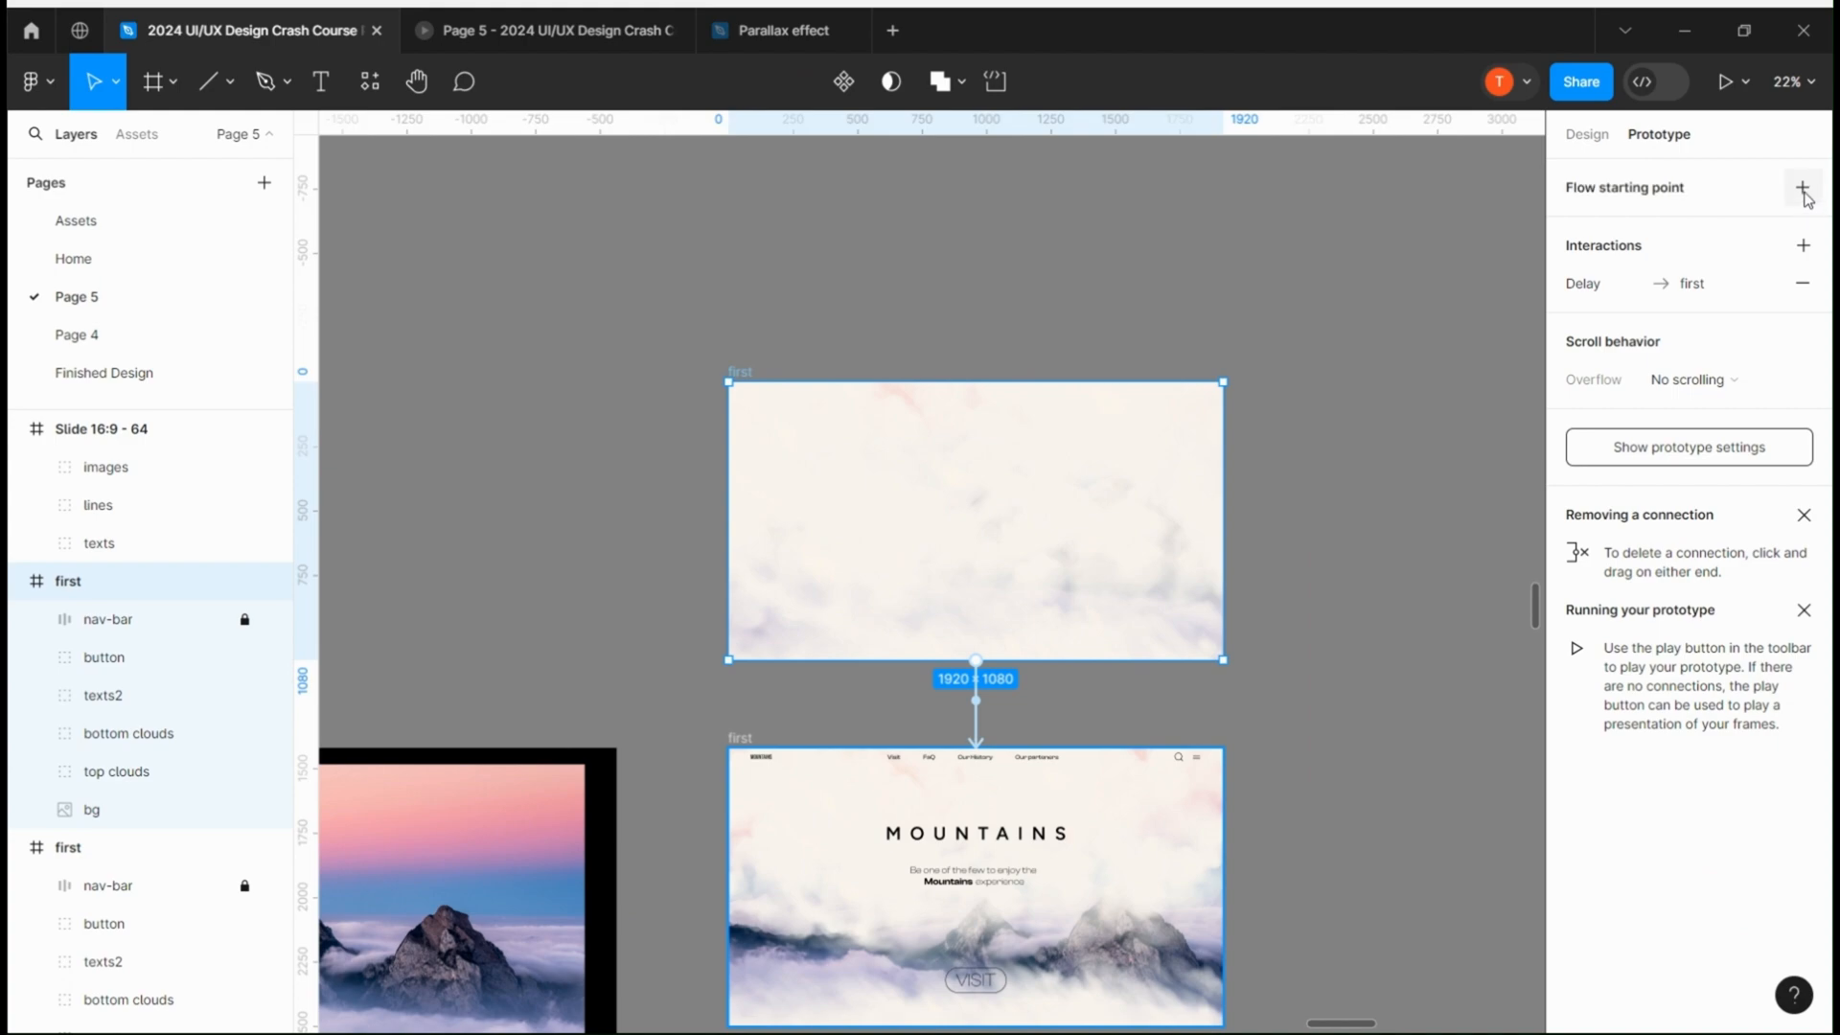
click(1802, 188)
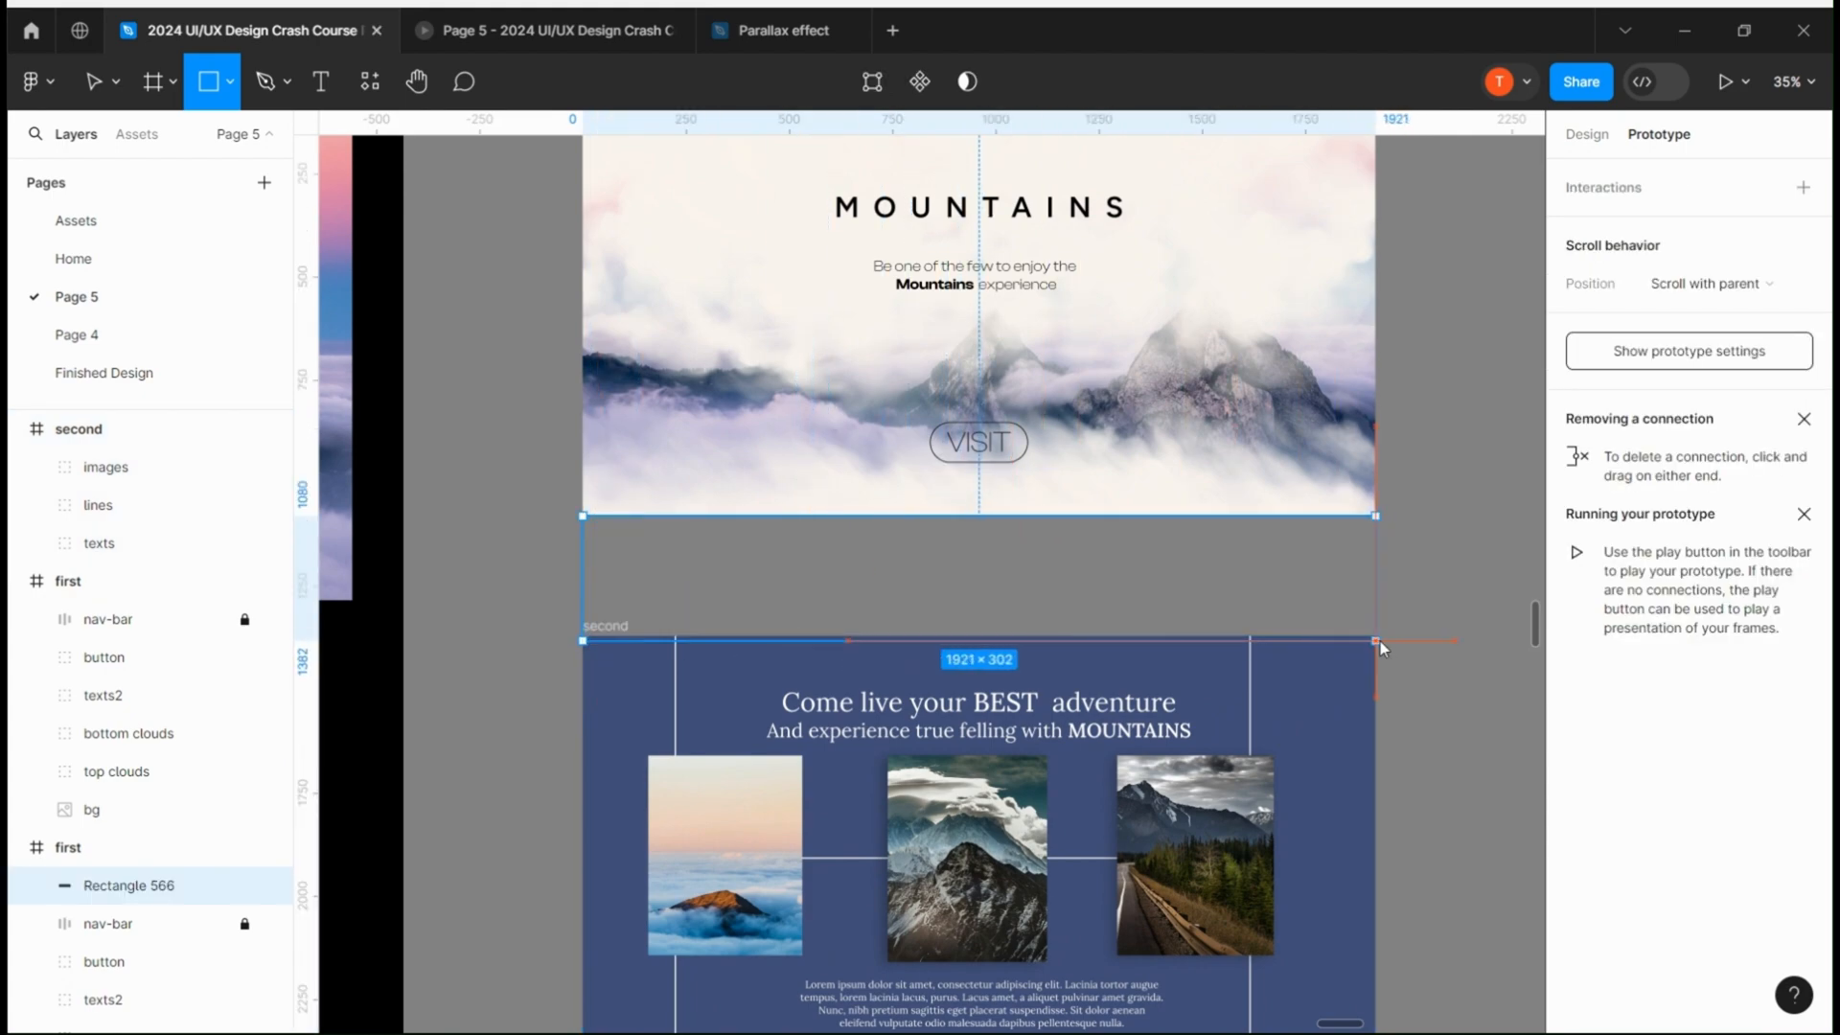
Draw the full-width rectangle strip bridging the hero and 'second' frames
click(1579, 655)
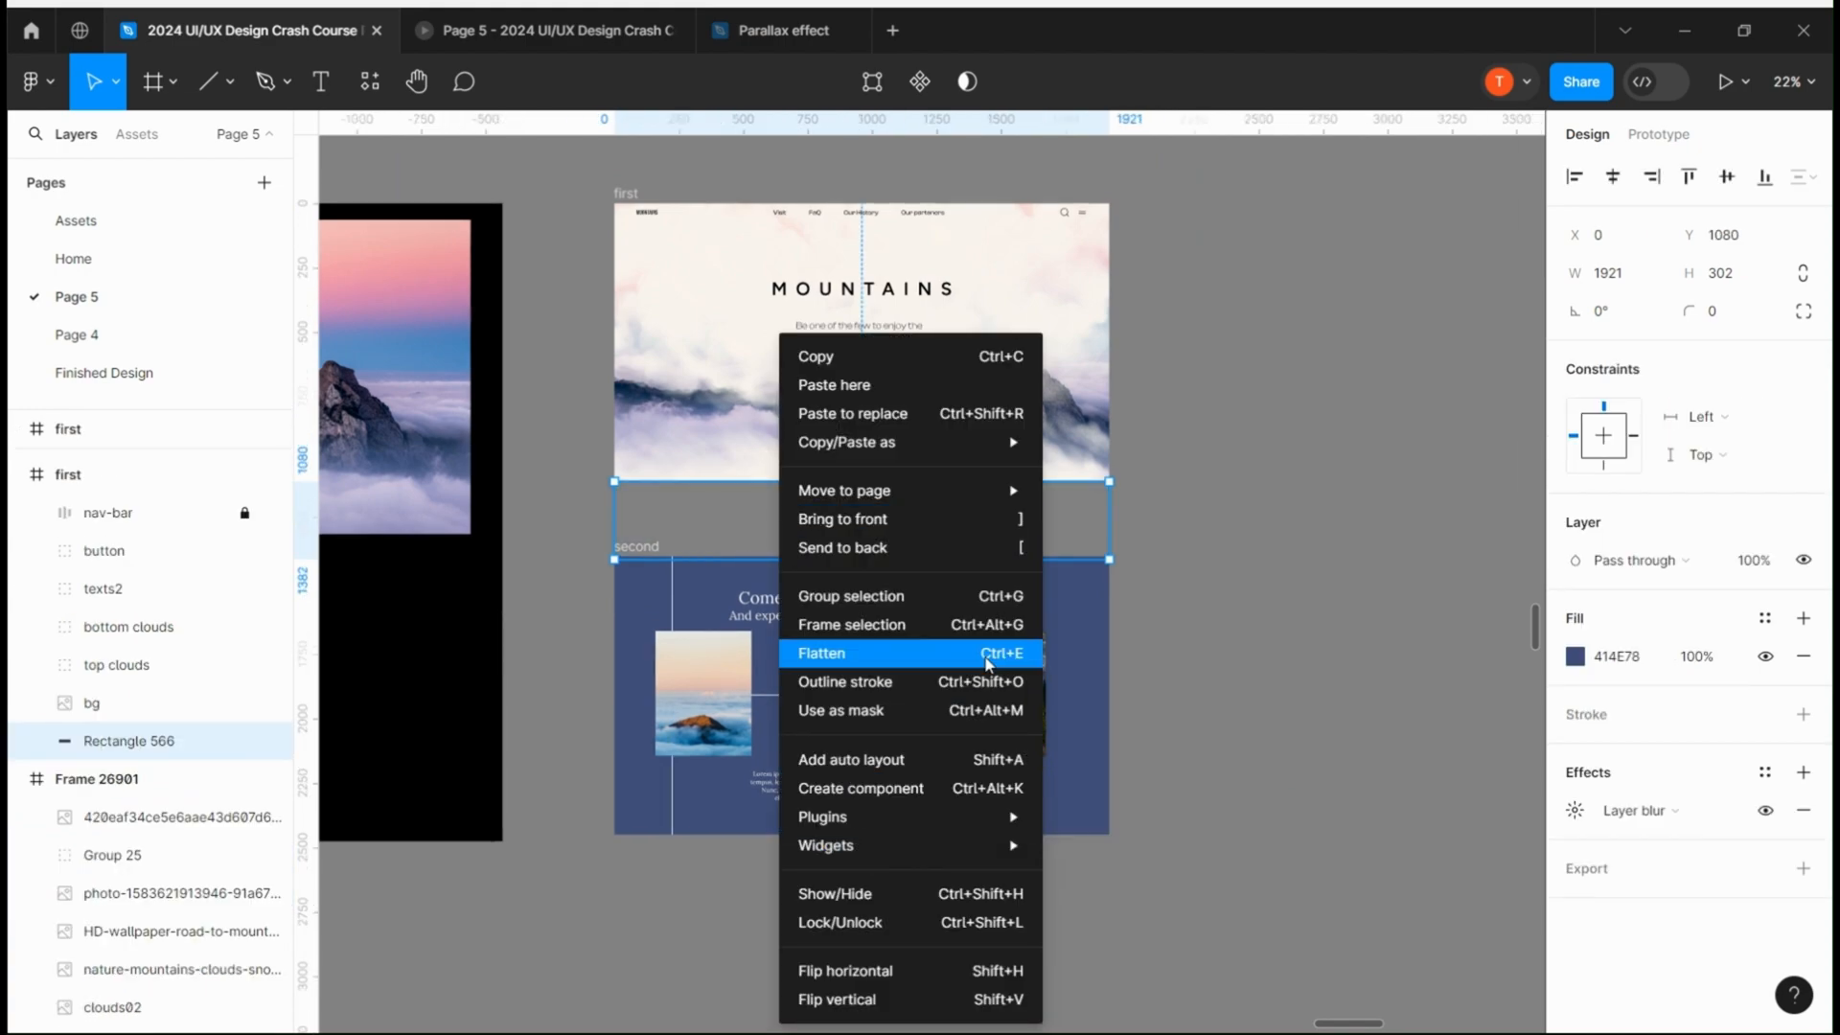
Nest 'second' and the blur strip in the copied first frame, then select that frame for prototyping
click(824, 653)
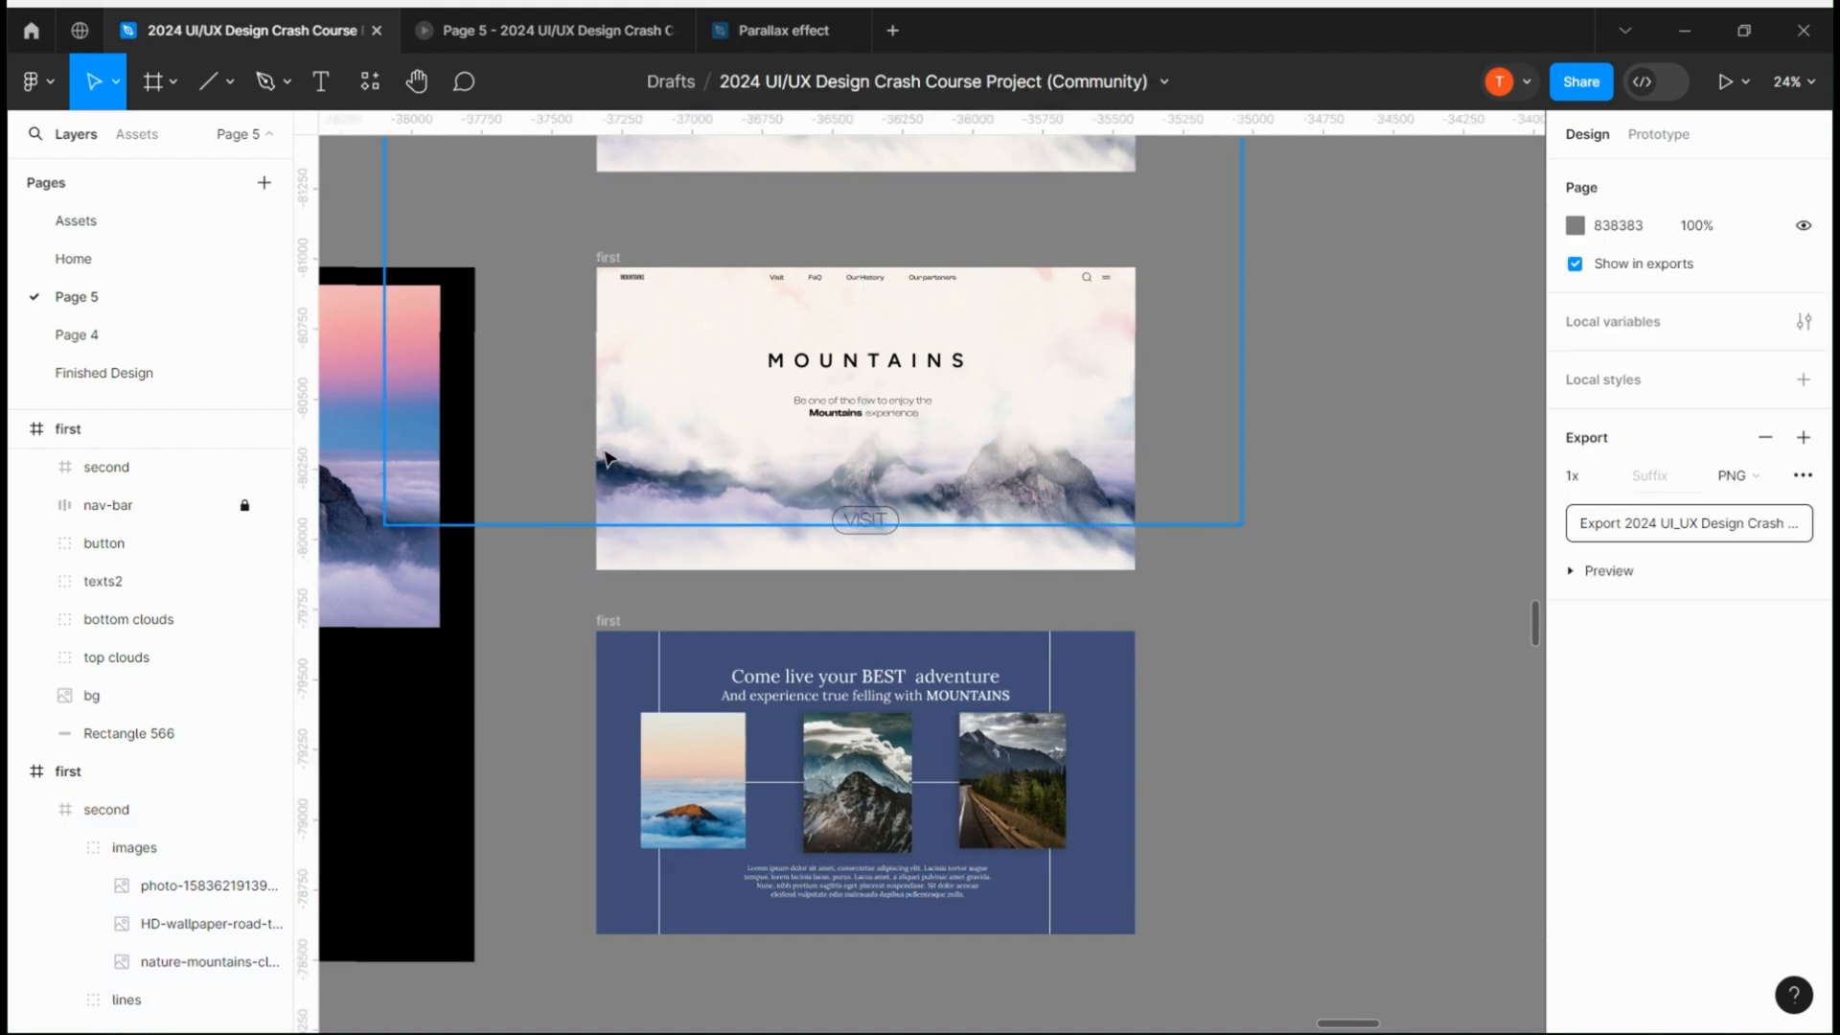
click(1657, 134)
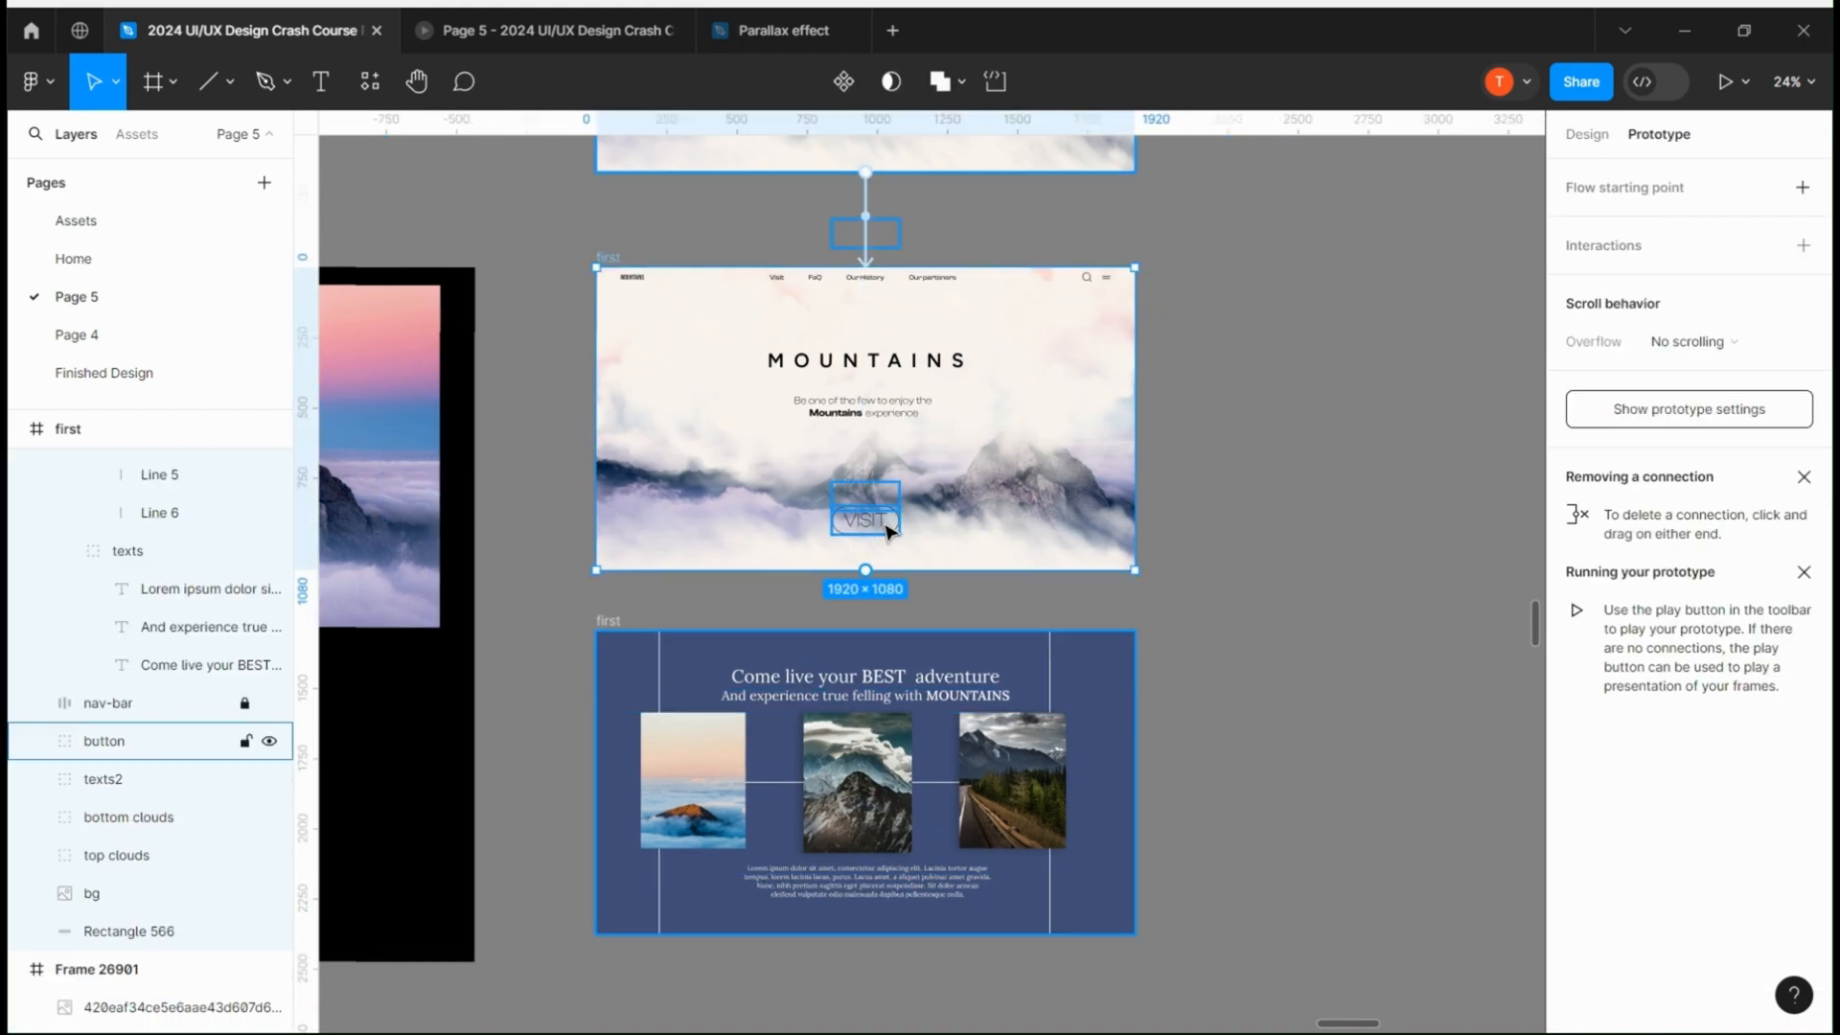